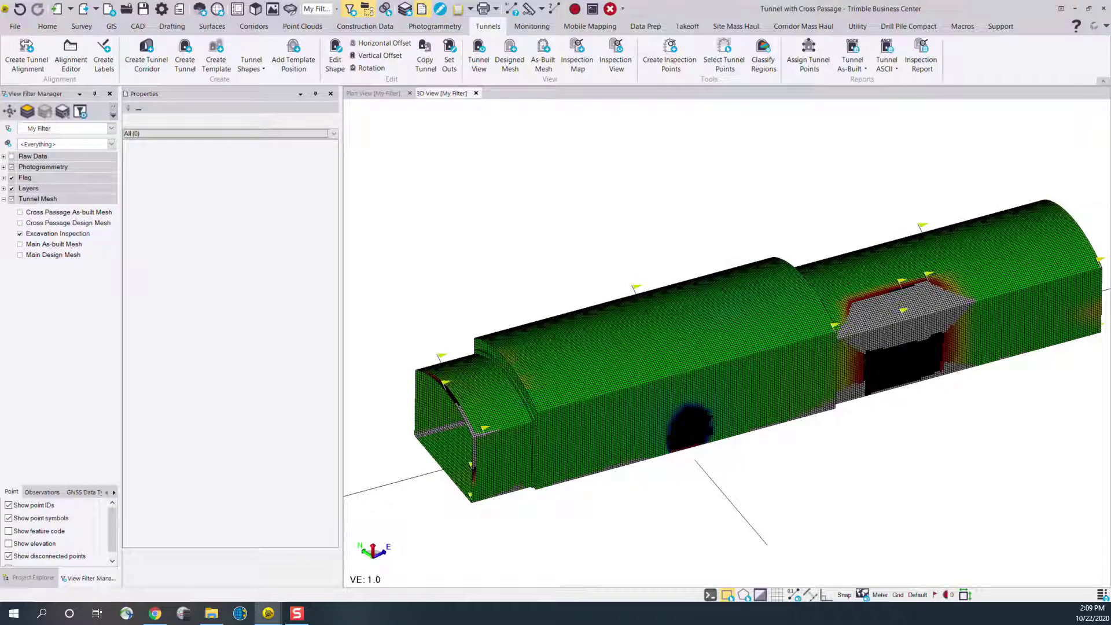
- Select the Excavation Inspection map in the 3D View to show its tolerances and volumes
left_click(57, 233)
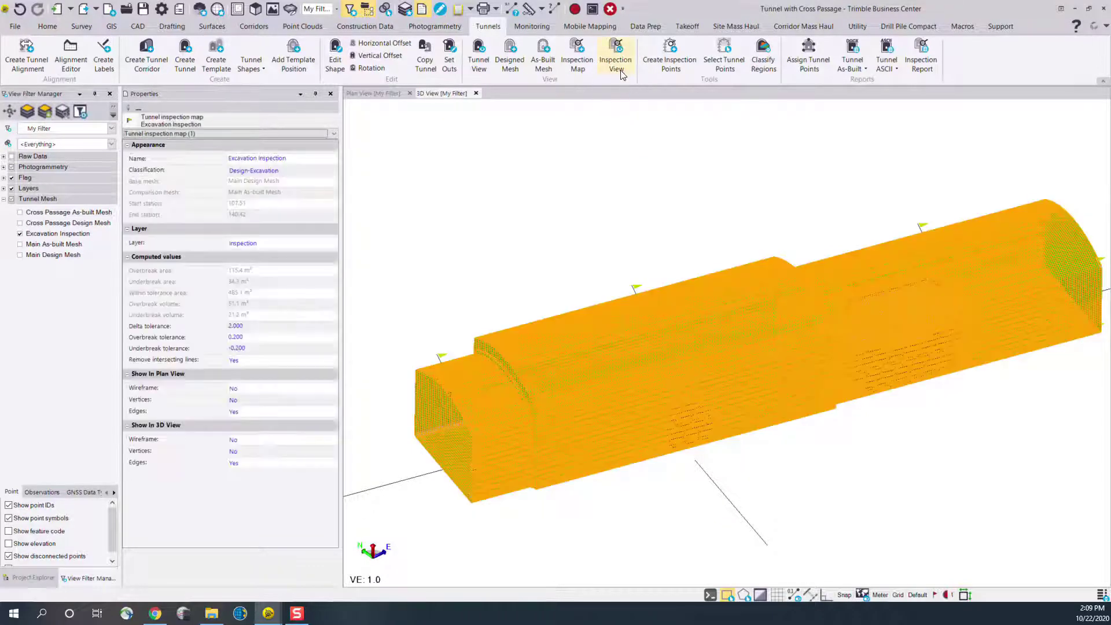
- Open the tunnel Inspection View for the map and close the Properties pane
left_click(615, 59)
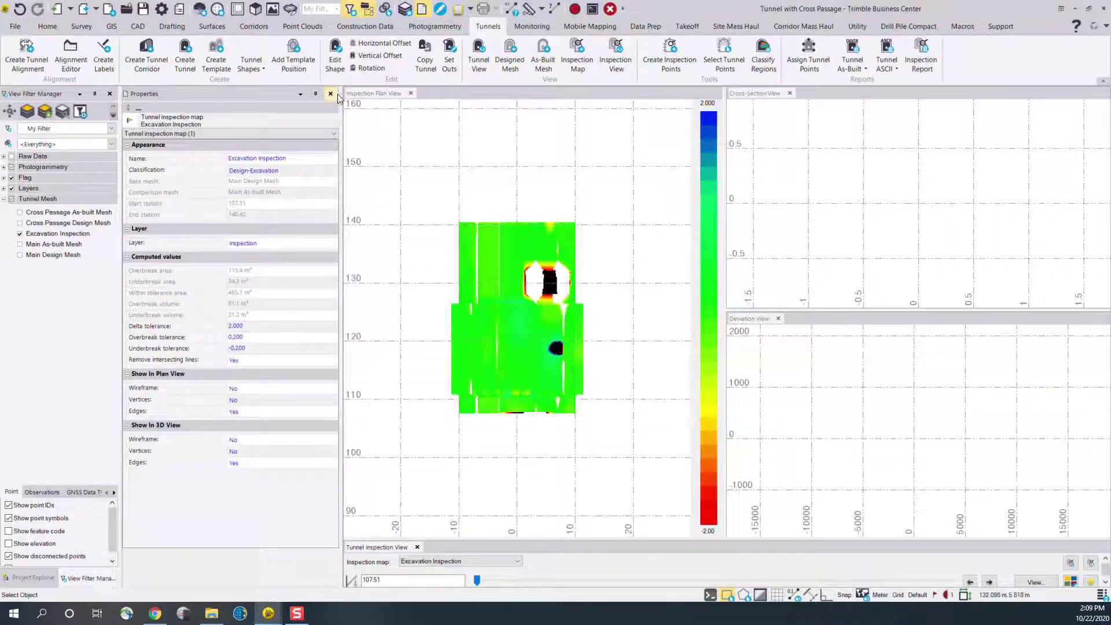
left_click(330, 93)
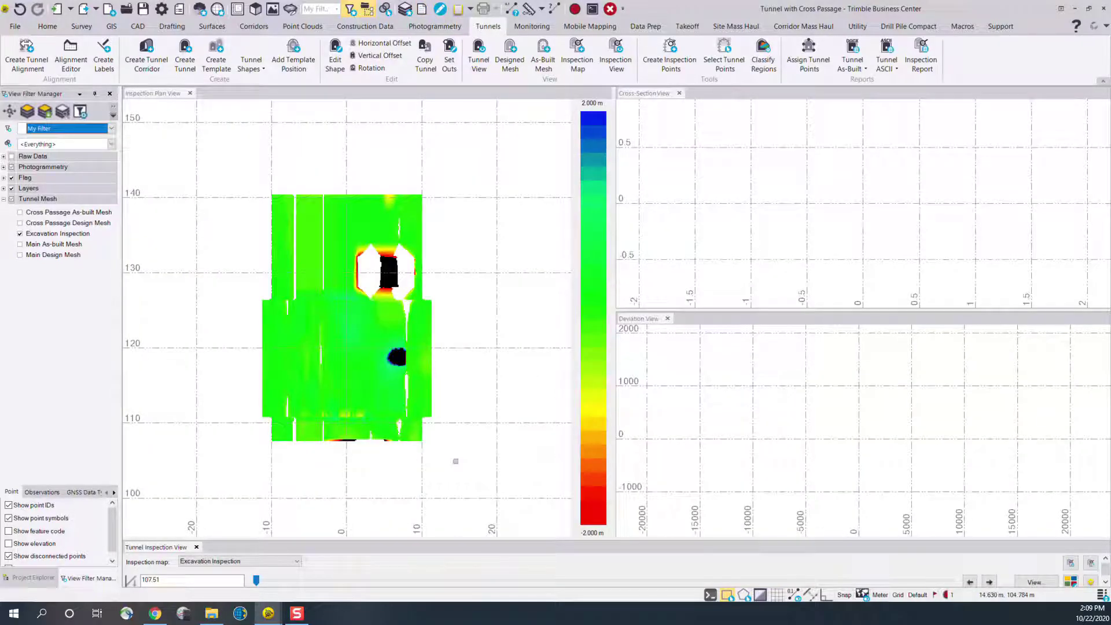
mouse_move(296, 174)
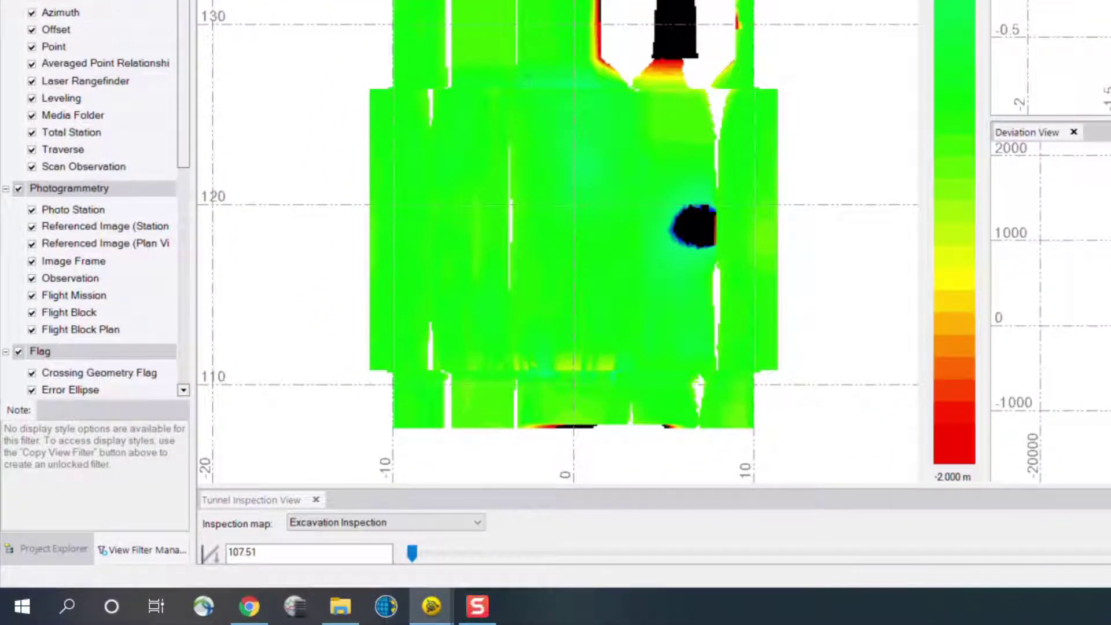
- Pick a station on the inspection plan and zoom into its cross-section offset labels
left_click(308, 552)
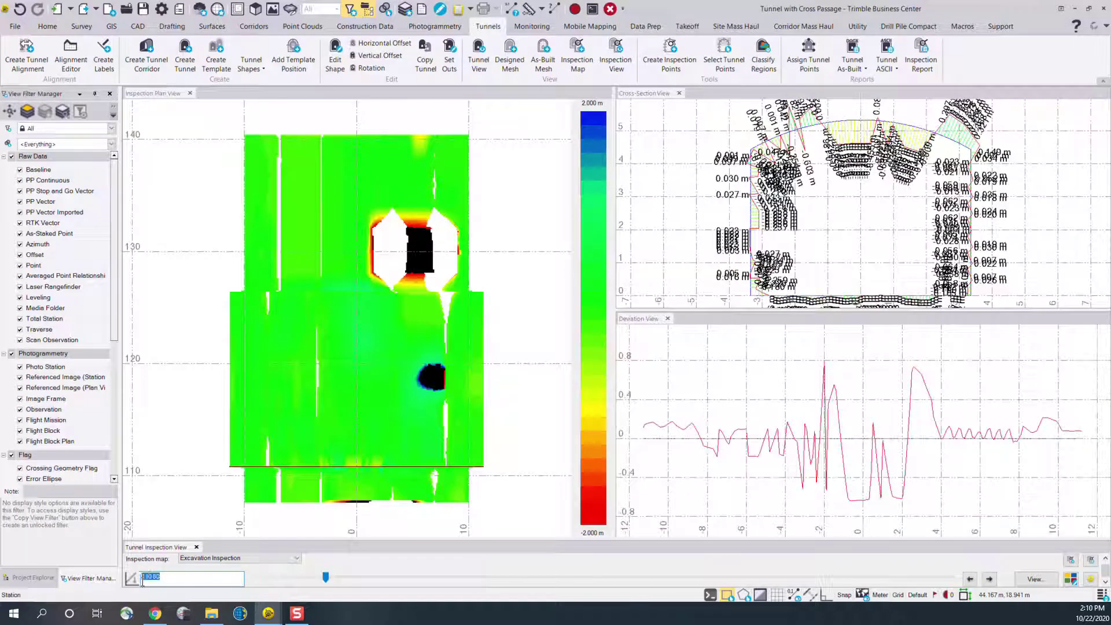
mouse_move(356, 357)
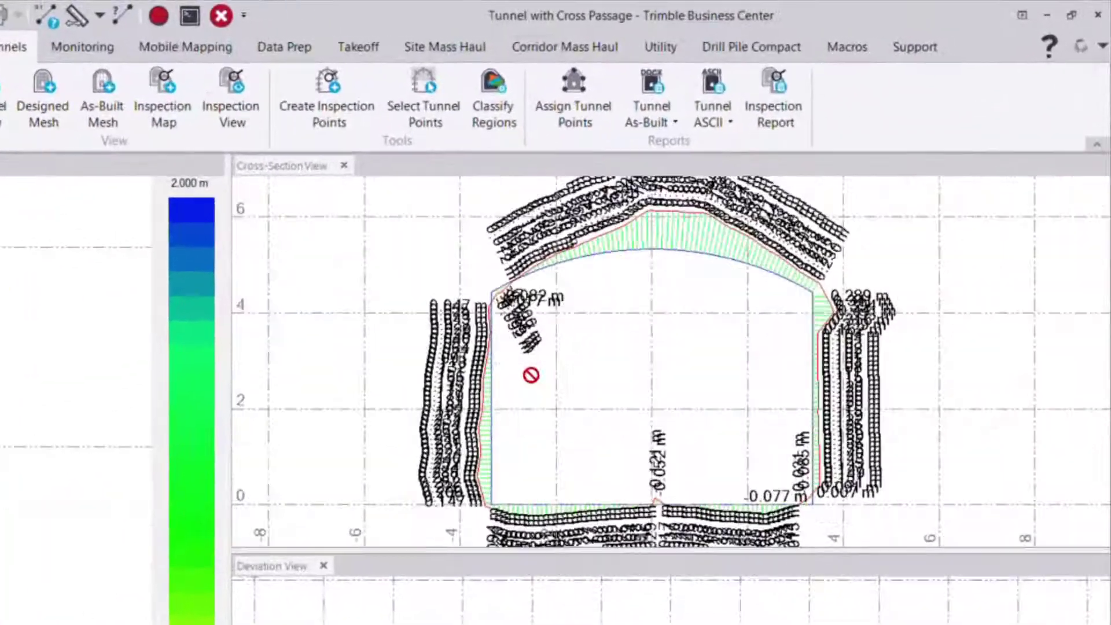
scroll("up", 3)
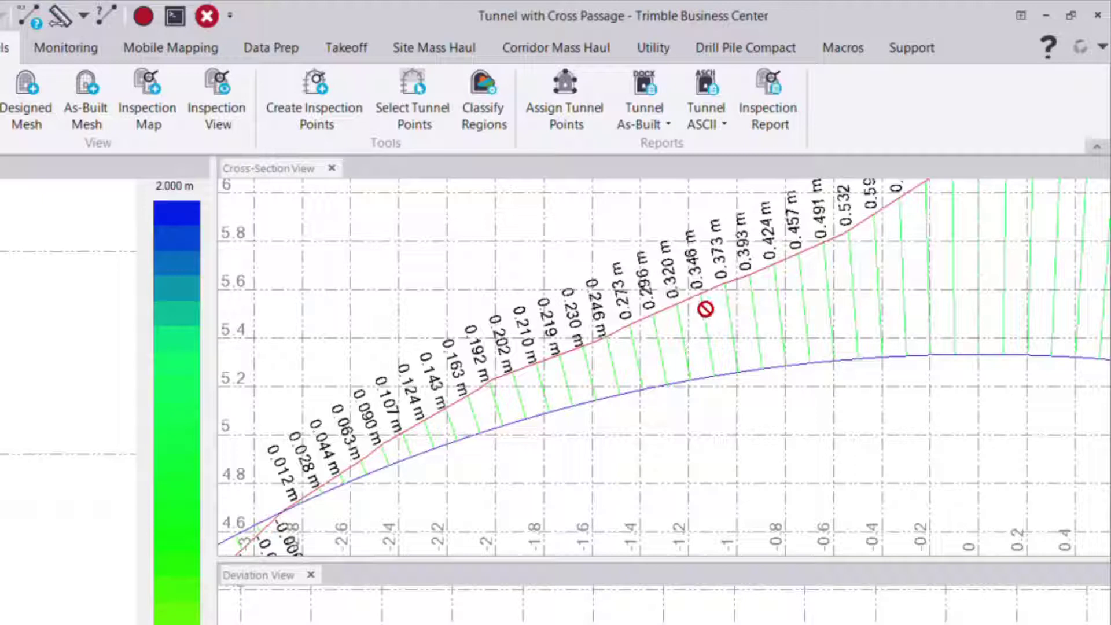
mouse_move(288, 415)
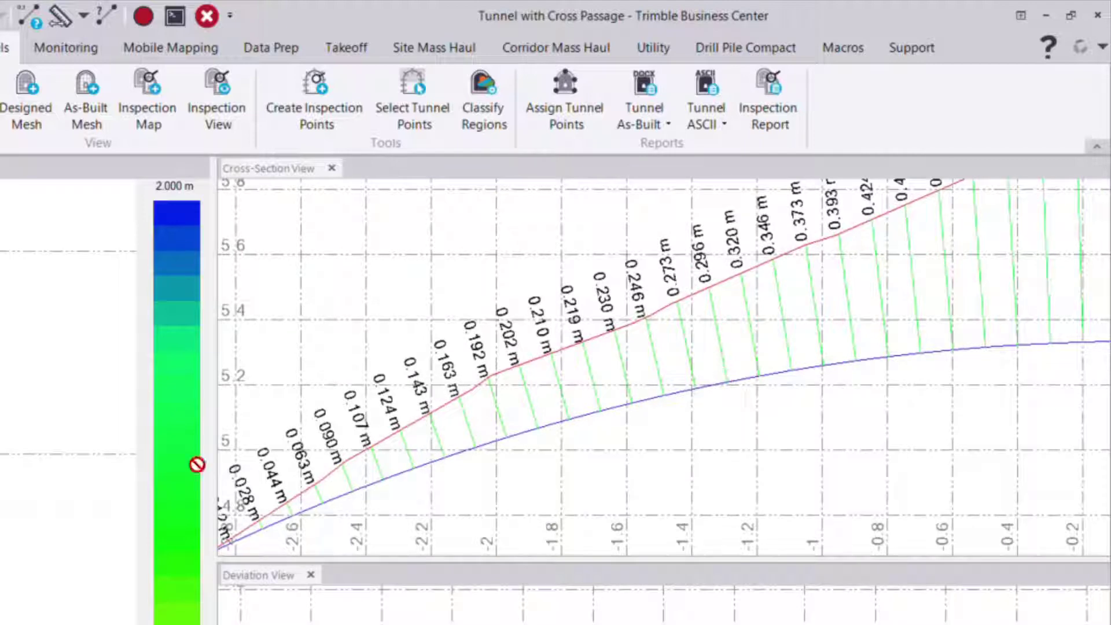
mouse_move(366, 373)
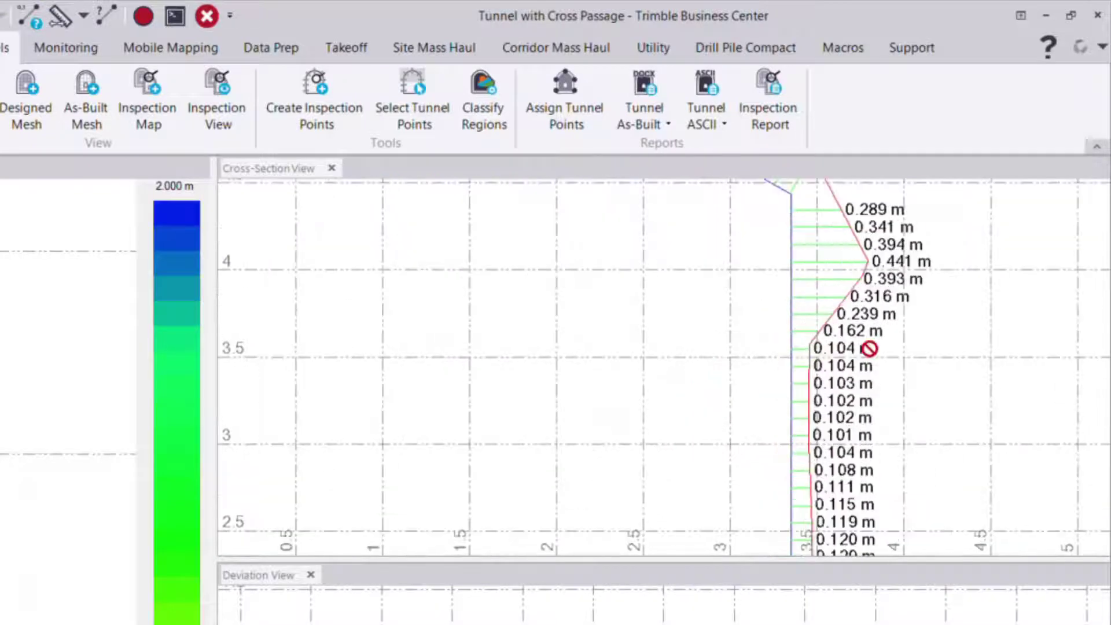
mouse_move(910, 259)
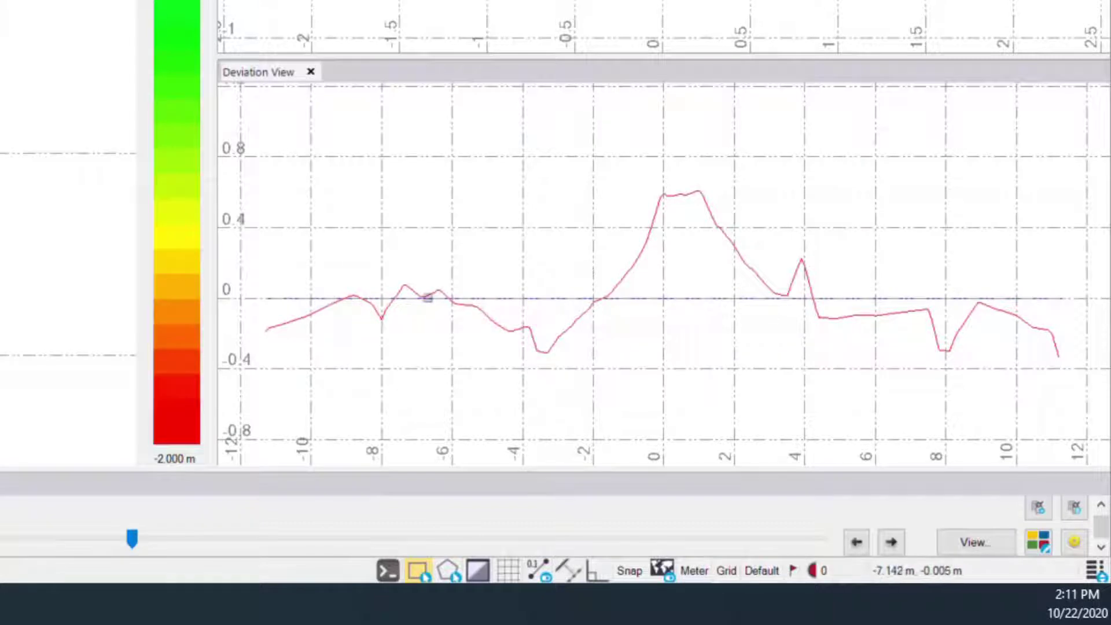
mouse_move(1024, 301)
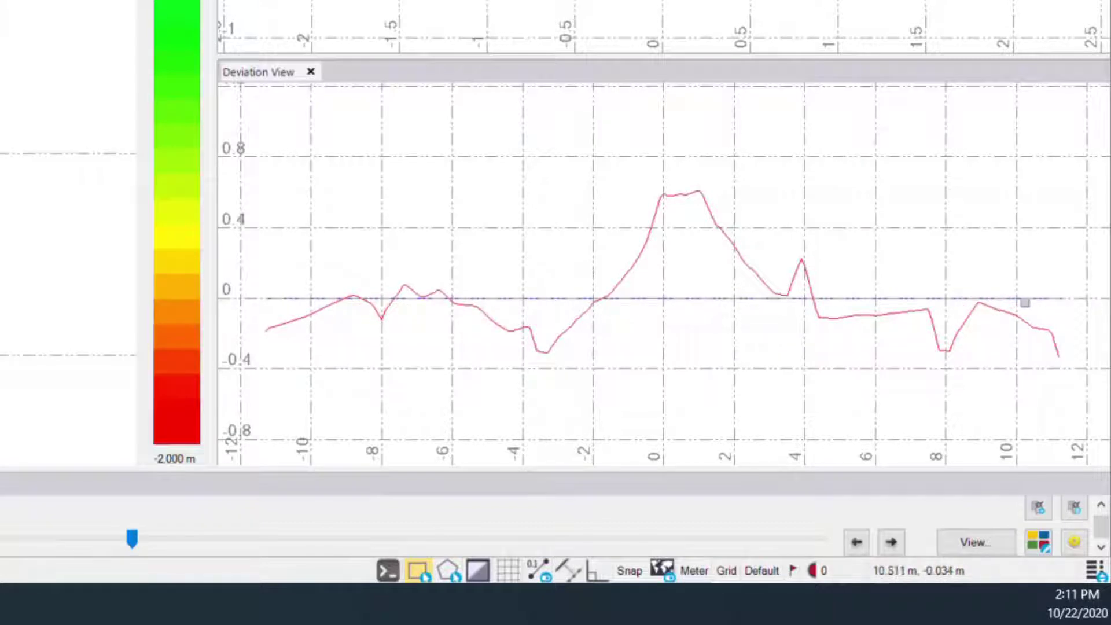
mouse_move(592, 309)
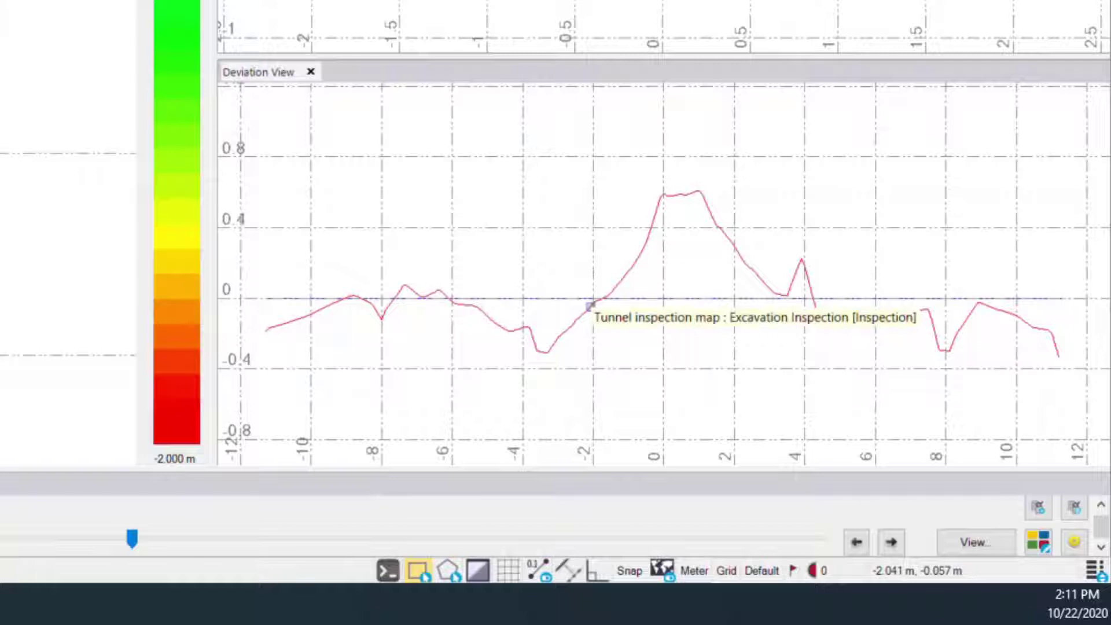
mouse_move(271, 294)
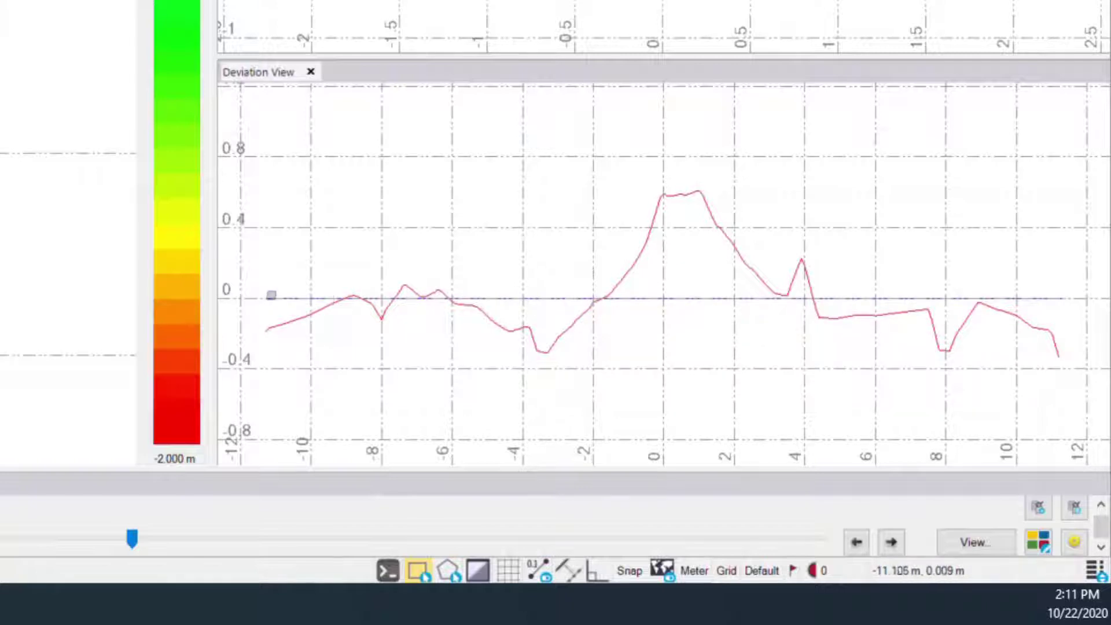
mouse_move(264, 297)
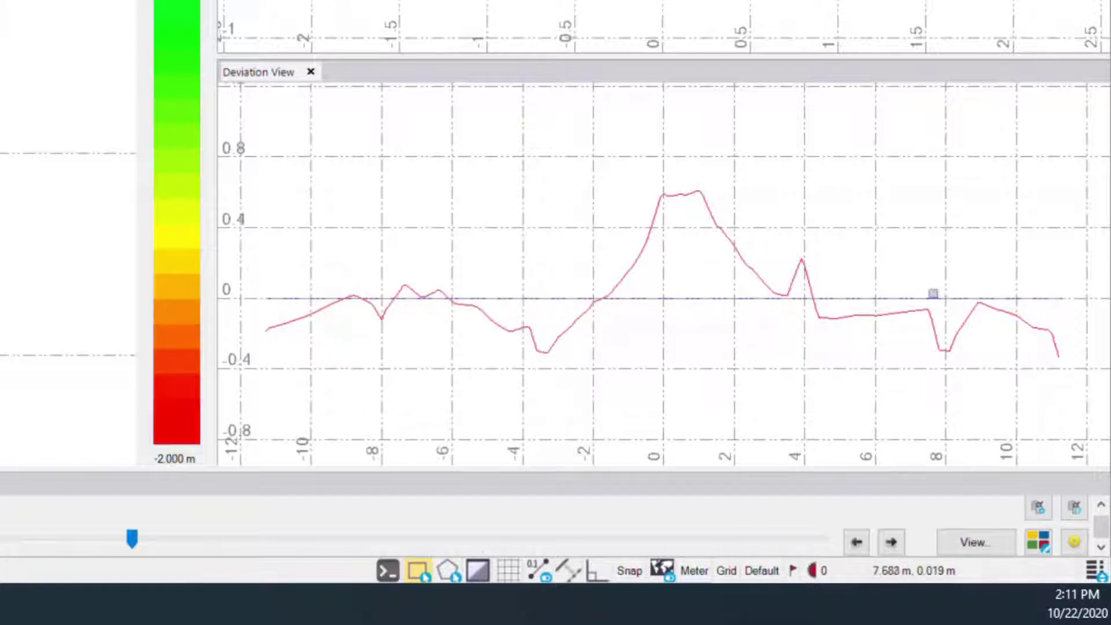
mouse_move(565, 319)
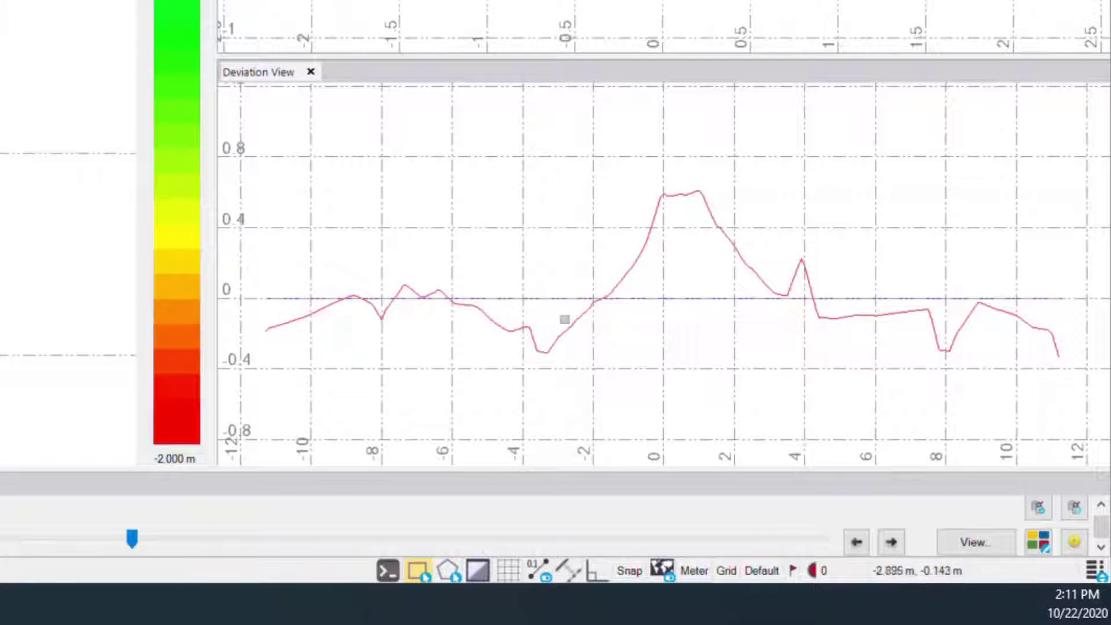
mouse_move(828, 272)
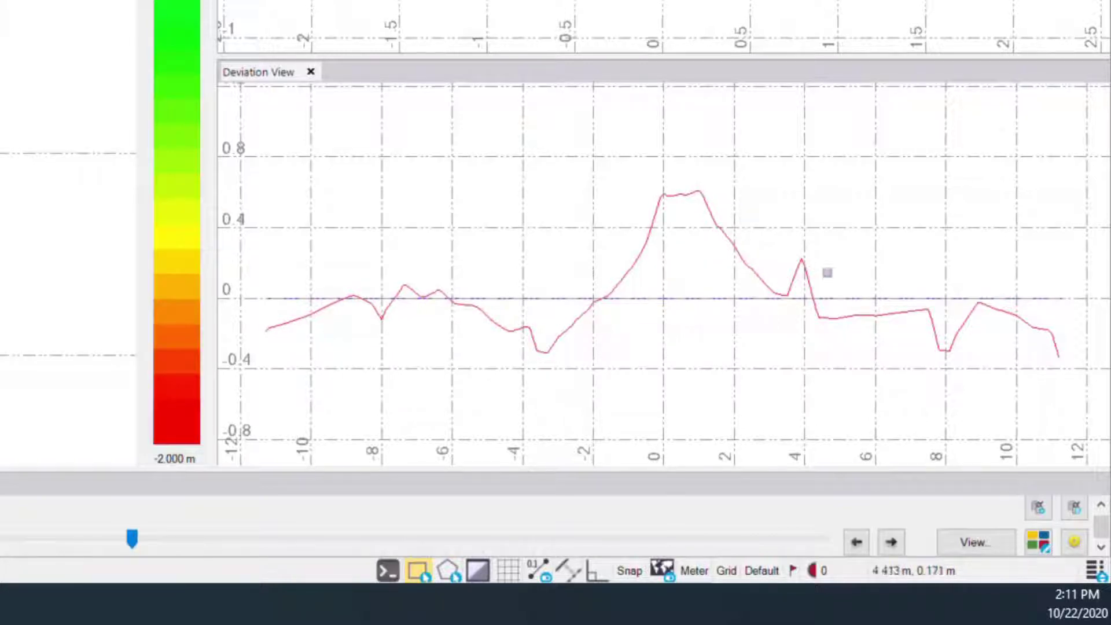
mouse_move(313, 350)
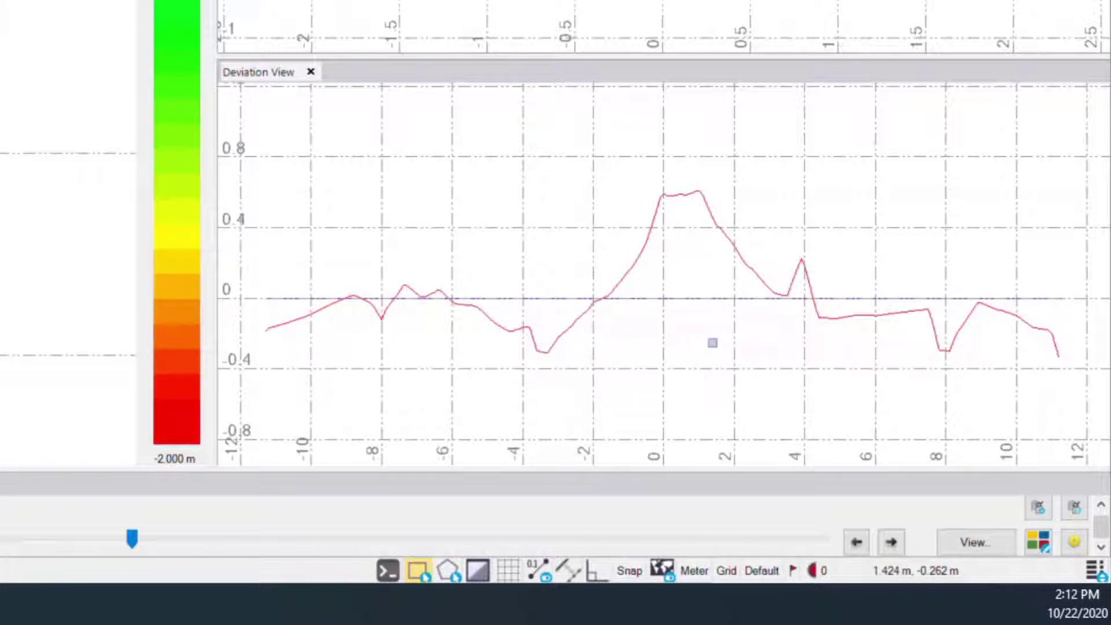
mouse_move(479, 330)
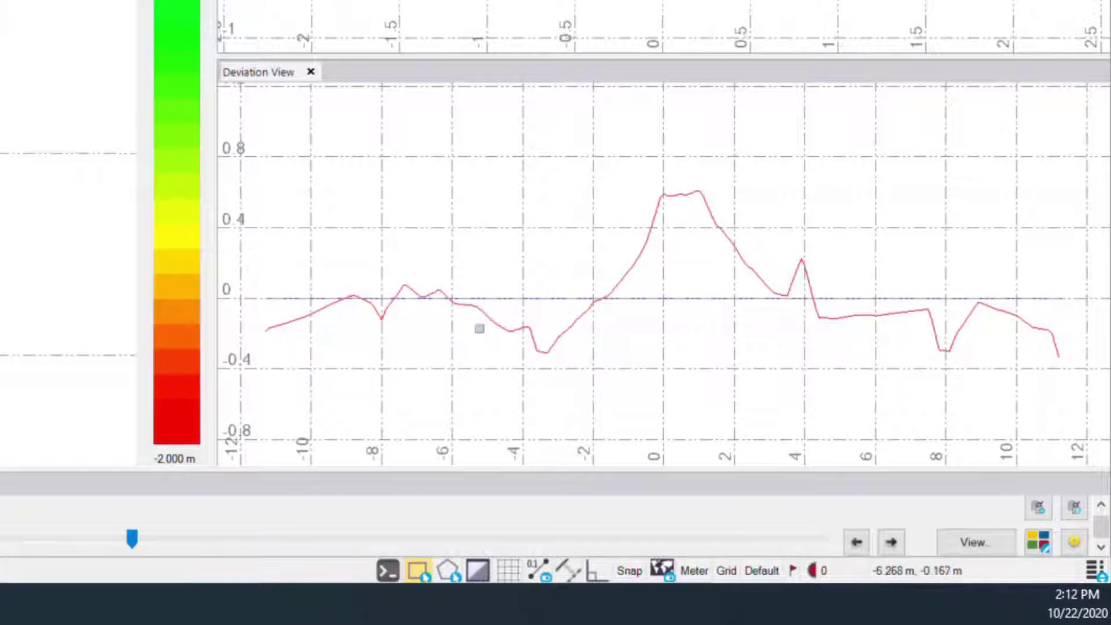
mouse_move(822, 315)
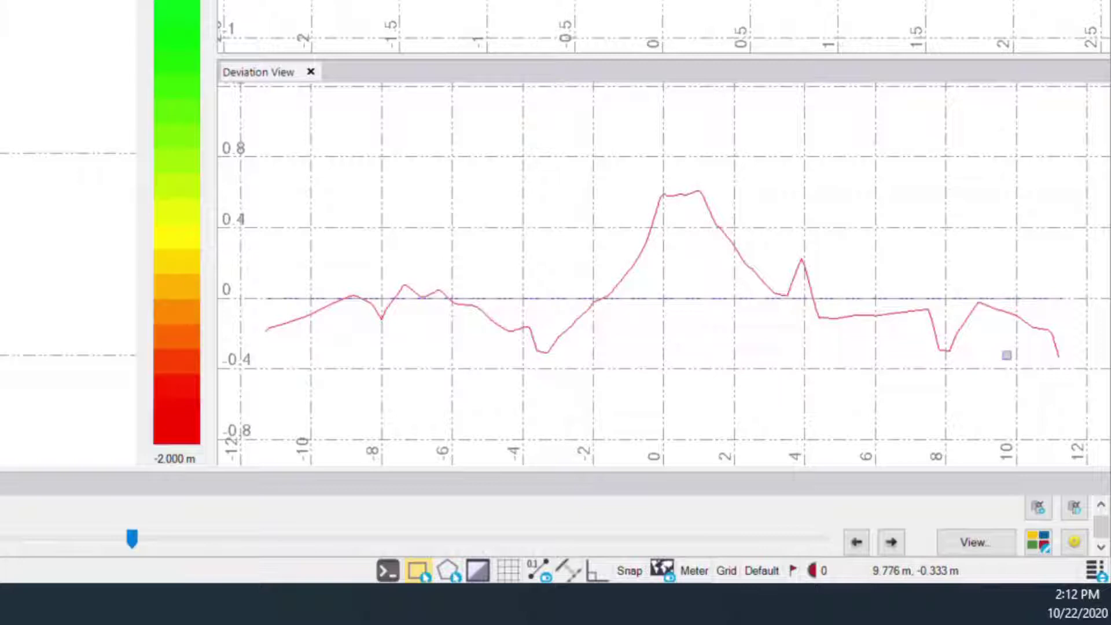
mouse_move(555, 287)
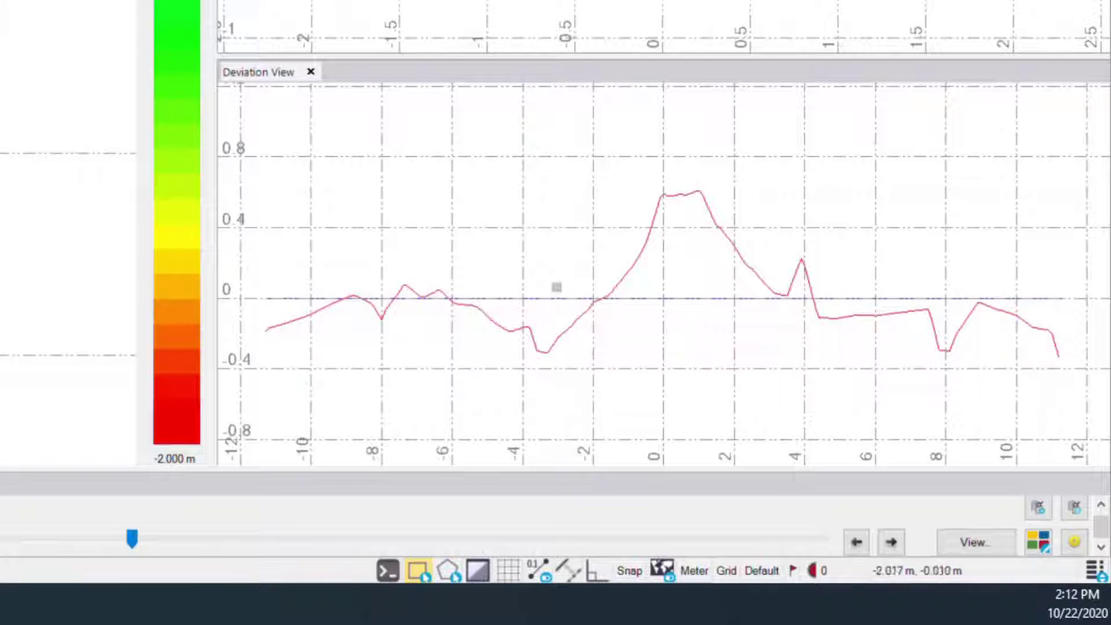
mouse_move(280, 242)
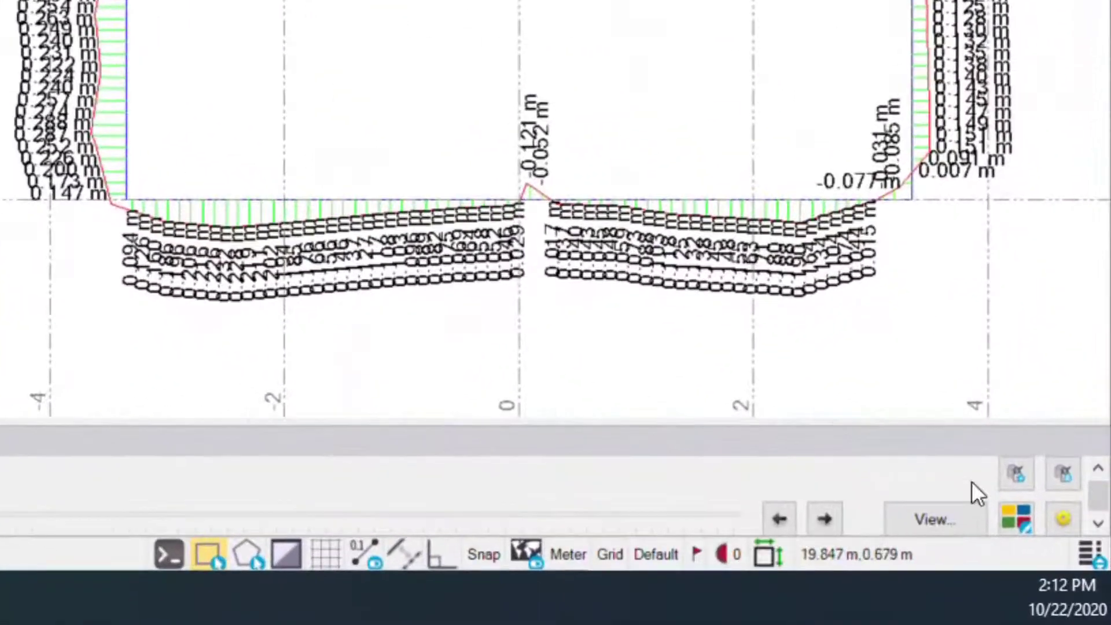
mouse_move(935, 517)
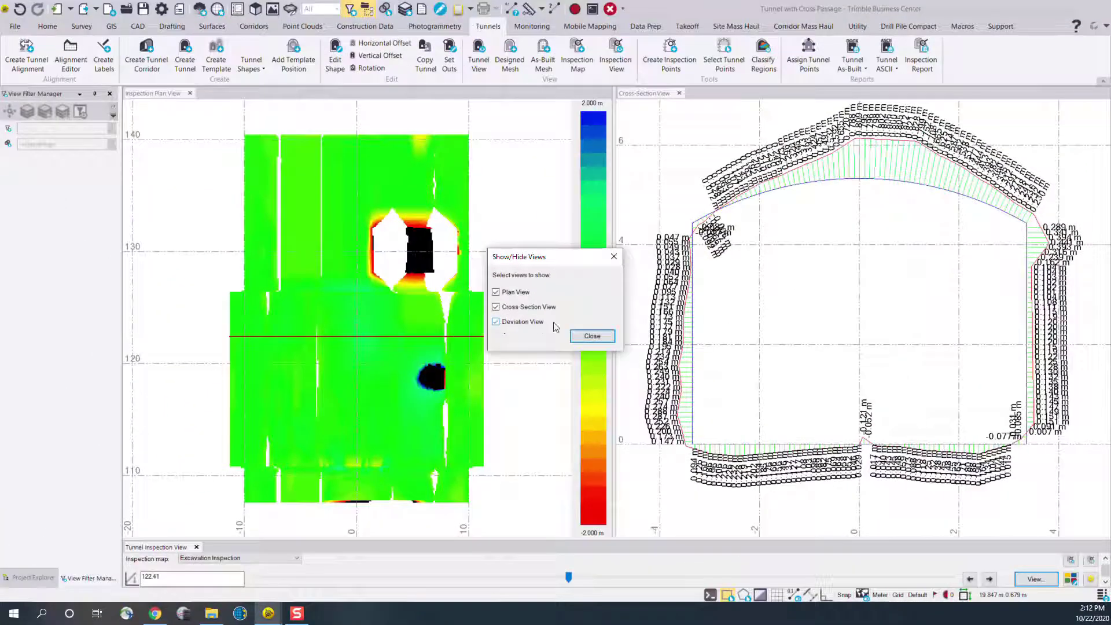
left_click(592, 335)
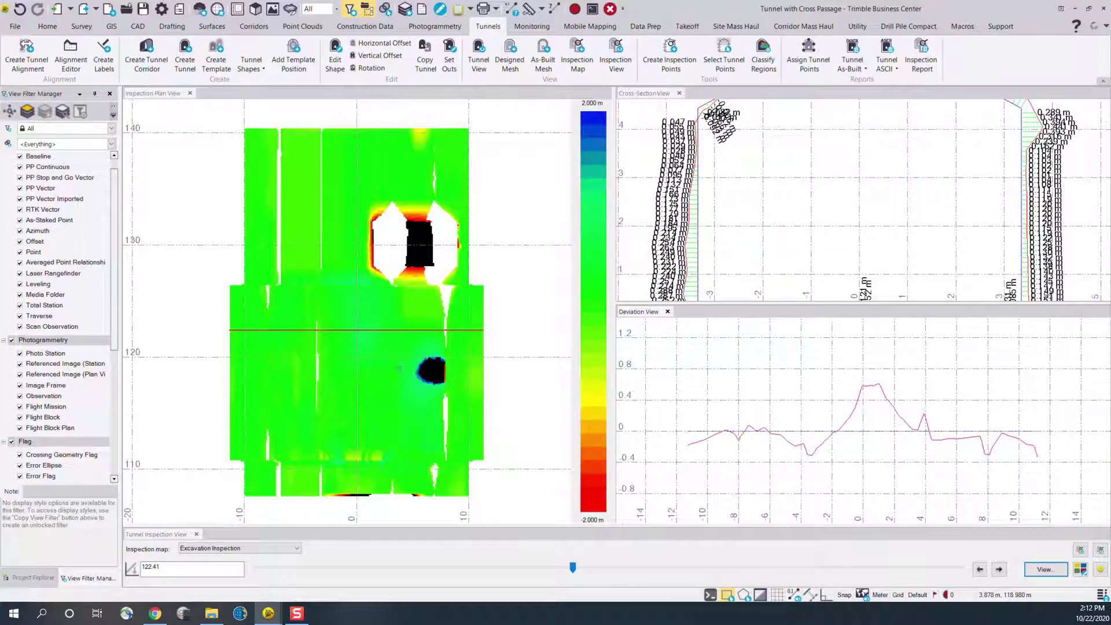
mouse_move(589, 454)
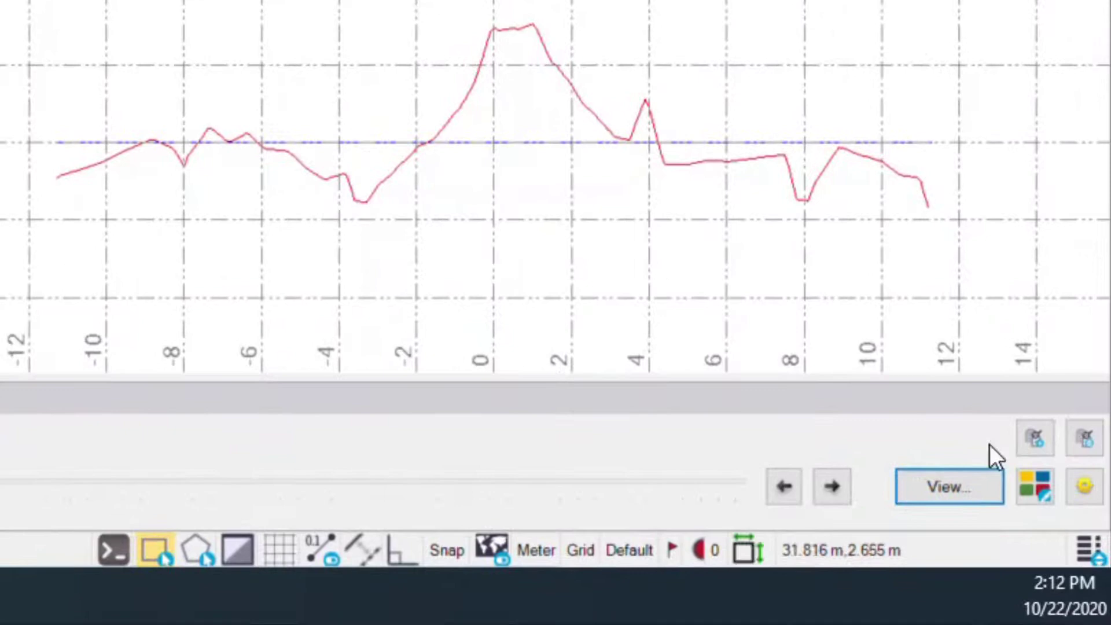
mouse_move(1036, 486)
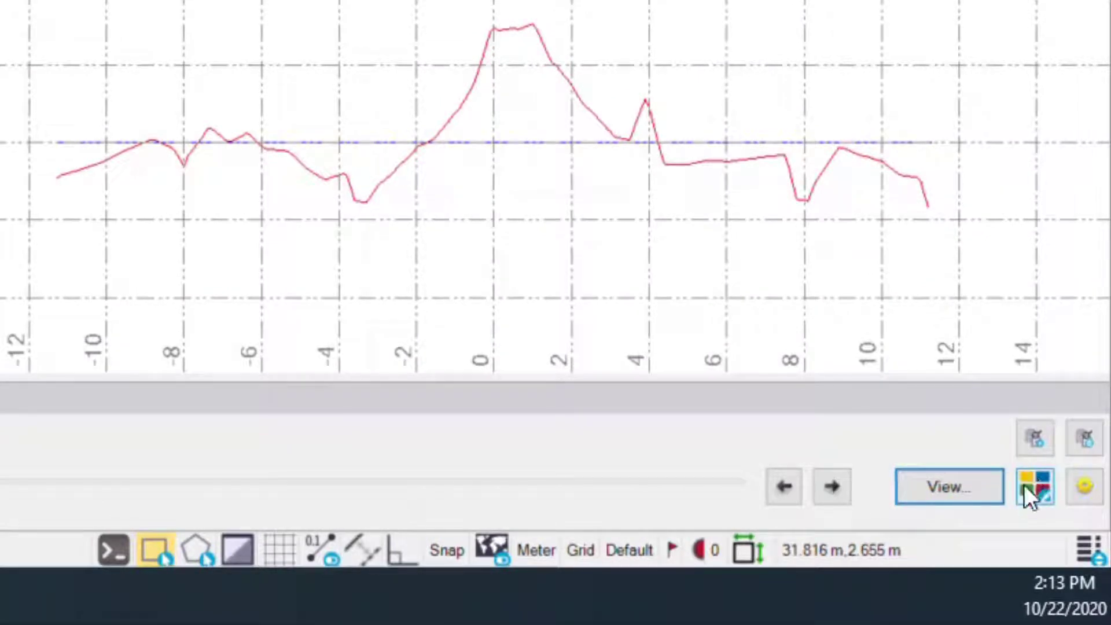
- Open the inspection map's colour mapping and inspect the top colour break elevations
left_click(1035, 487)
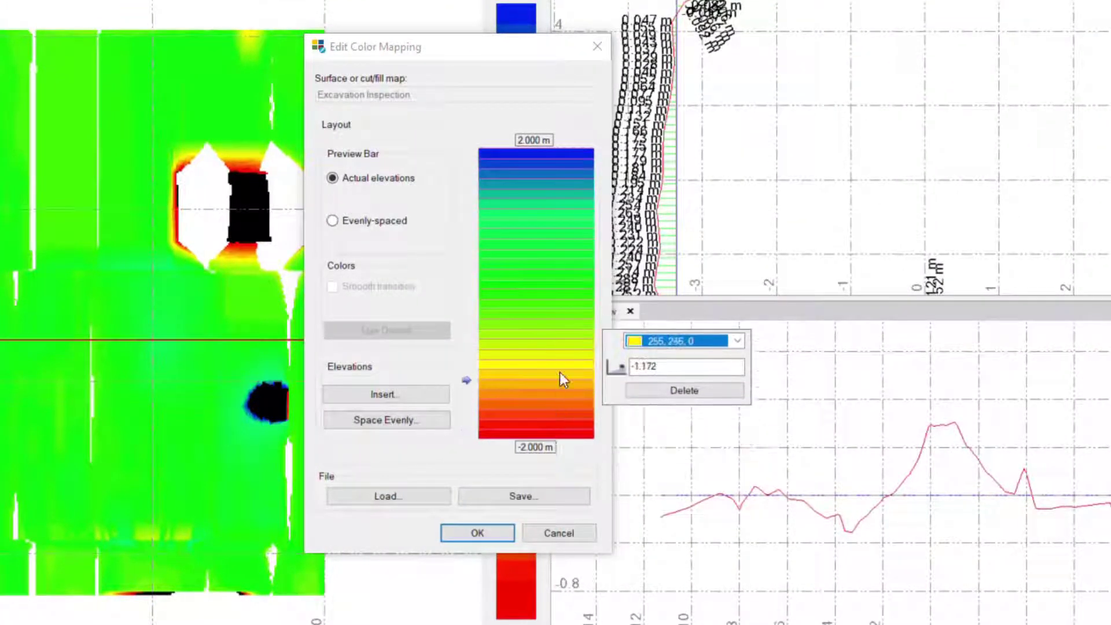
left_click(537, 239)
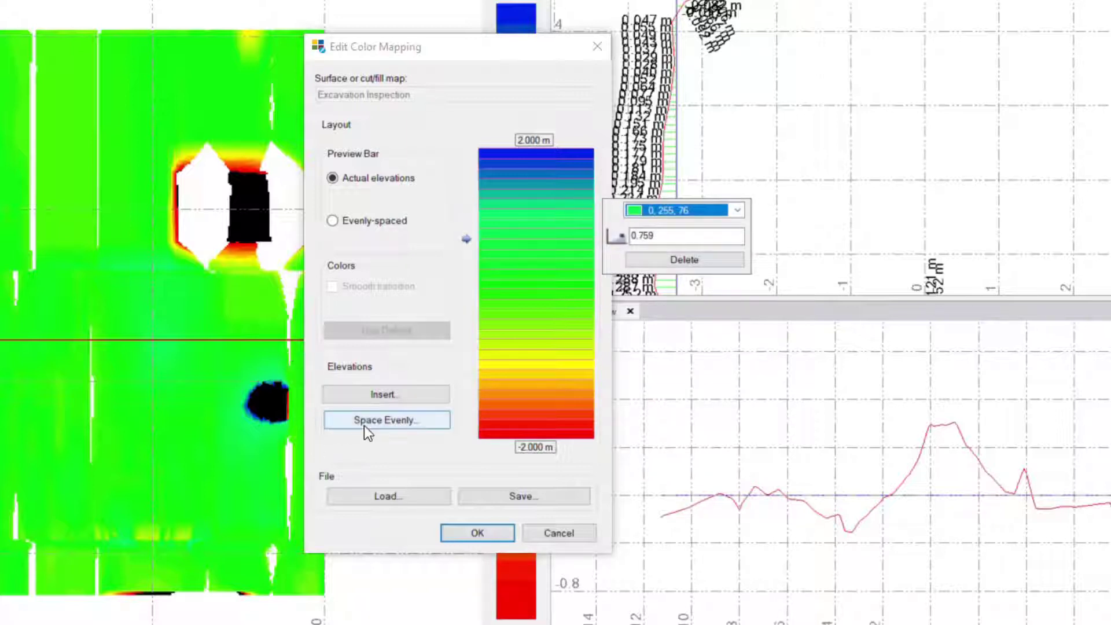
mouse_move(388, 361)
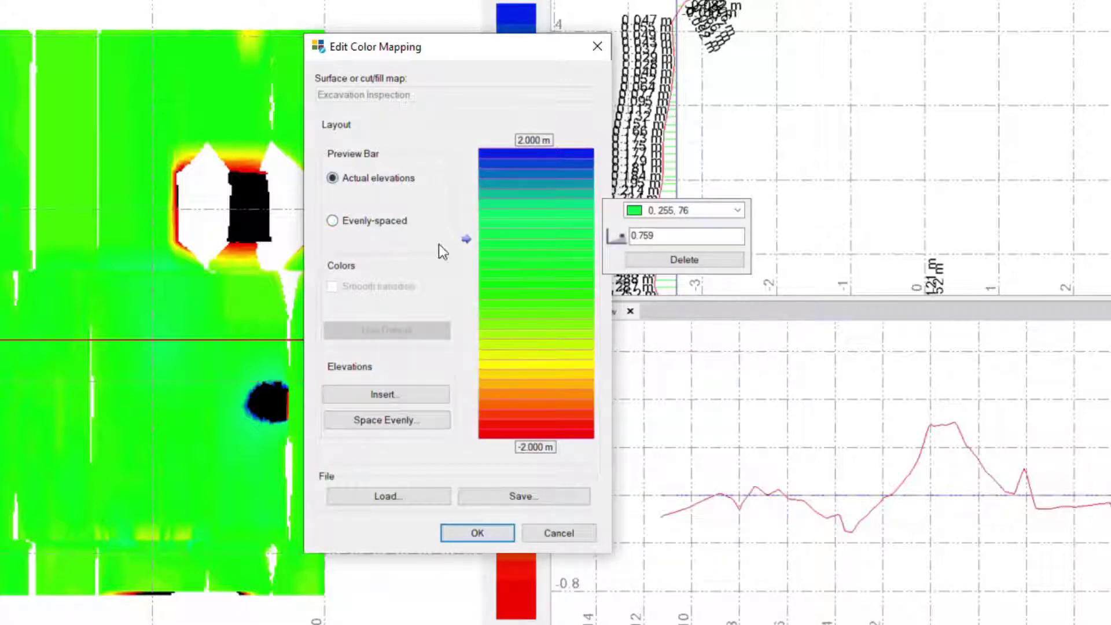
left_click(537, 149)
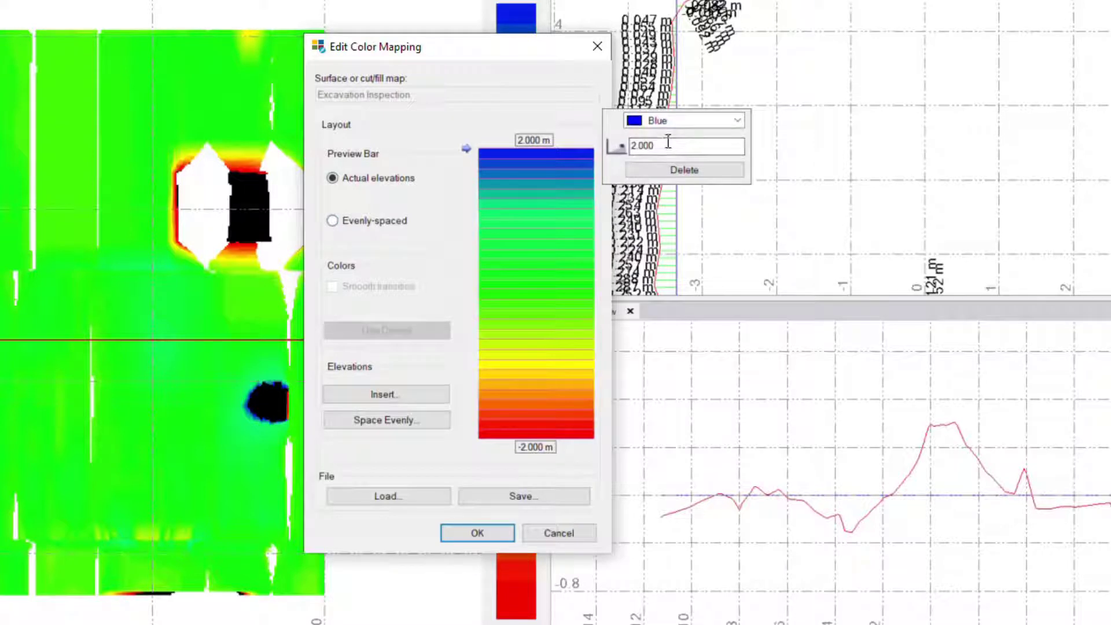
triple_click(685, 145)
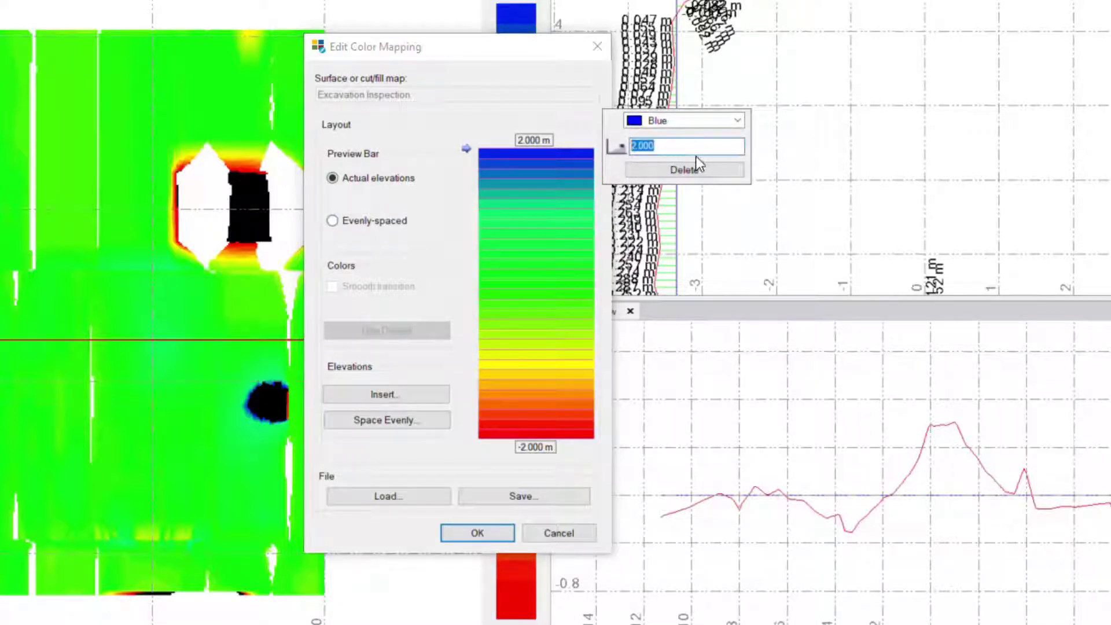
left_click(539, 189)
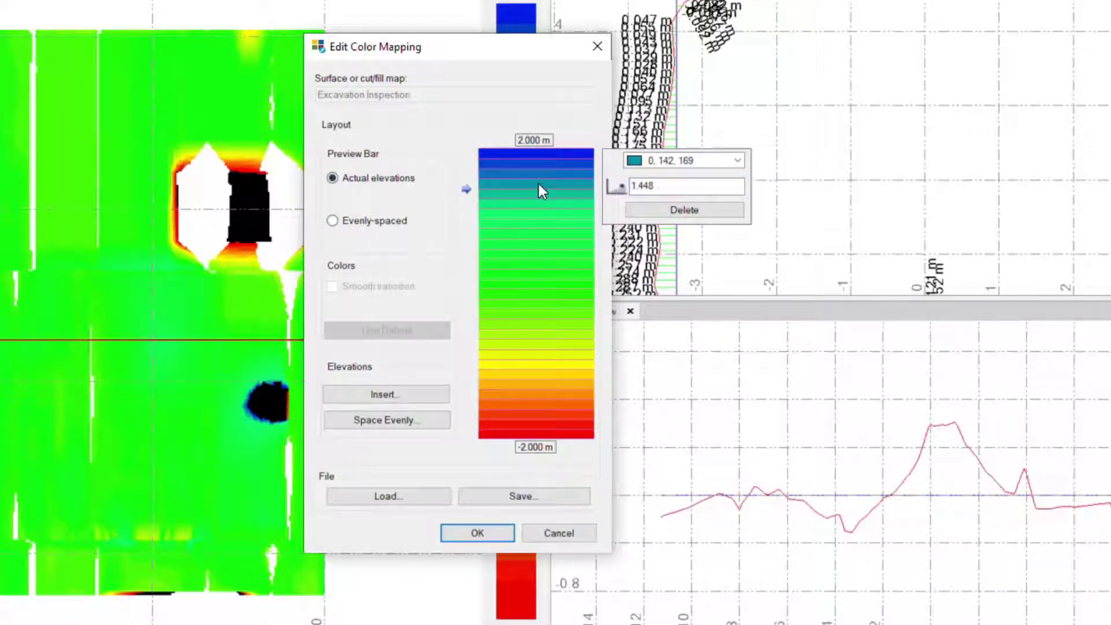
- Try inserting a break, cancel it, and choose even spacing by count
left_click(384, 394)
type("1.501")
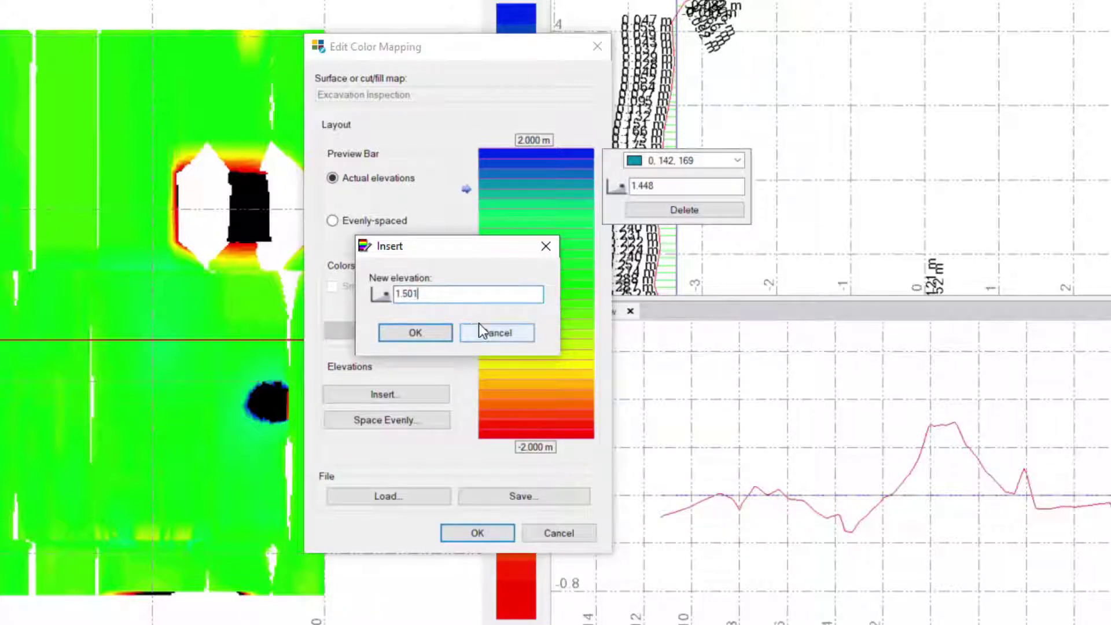
left_click(414, 333)
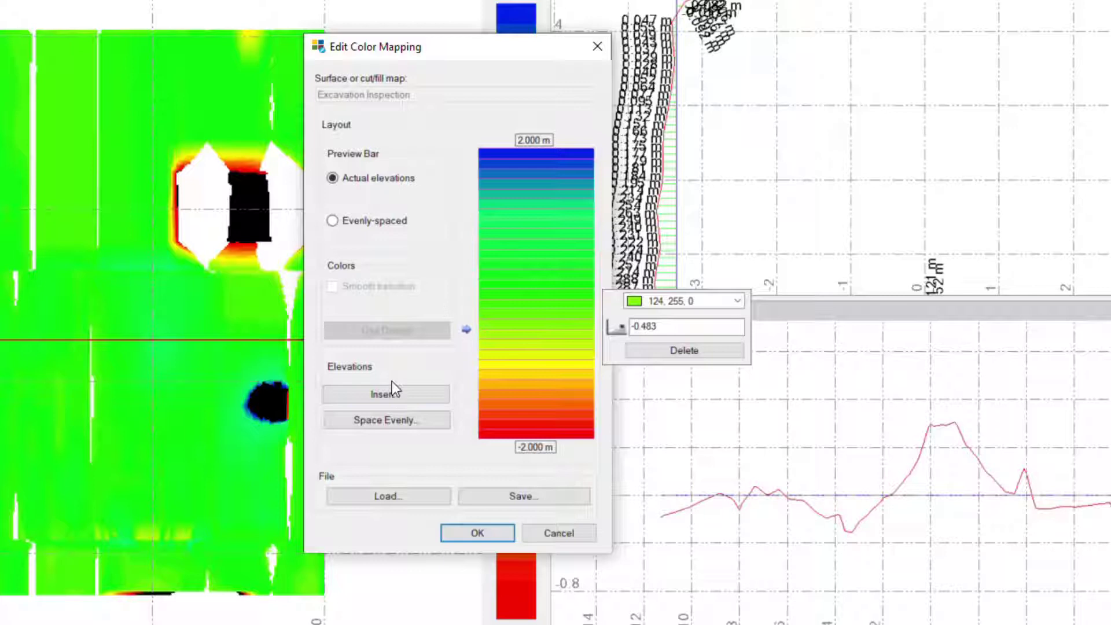
left_click(385, 420)
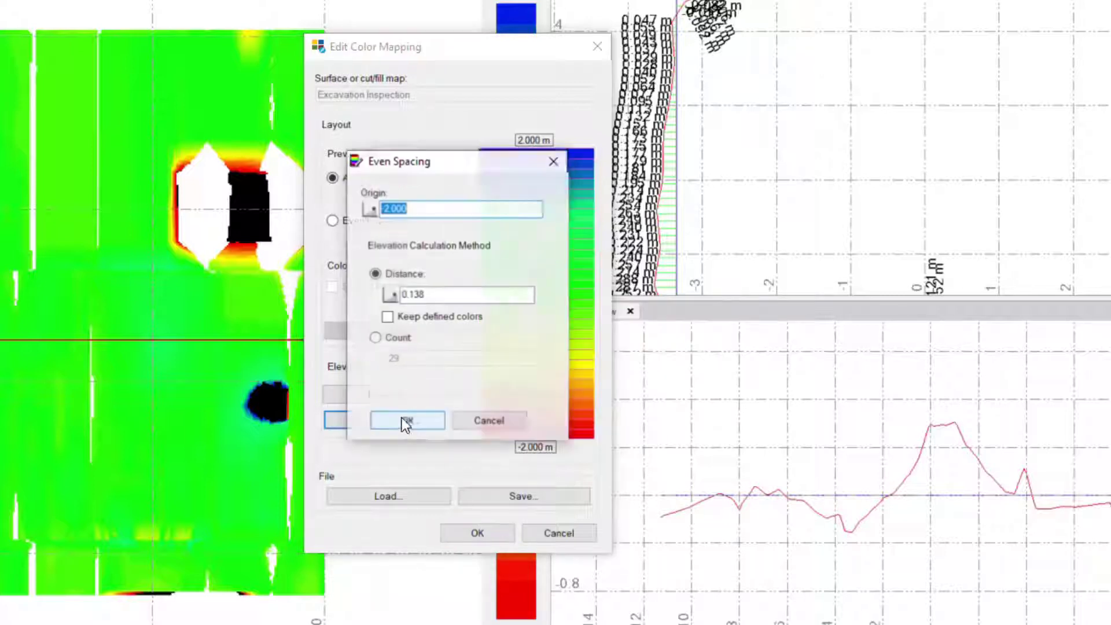
left_click(376, 338)
type("7")
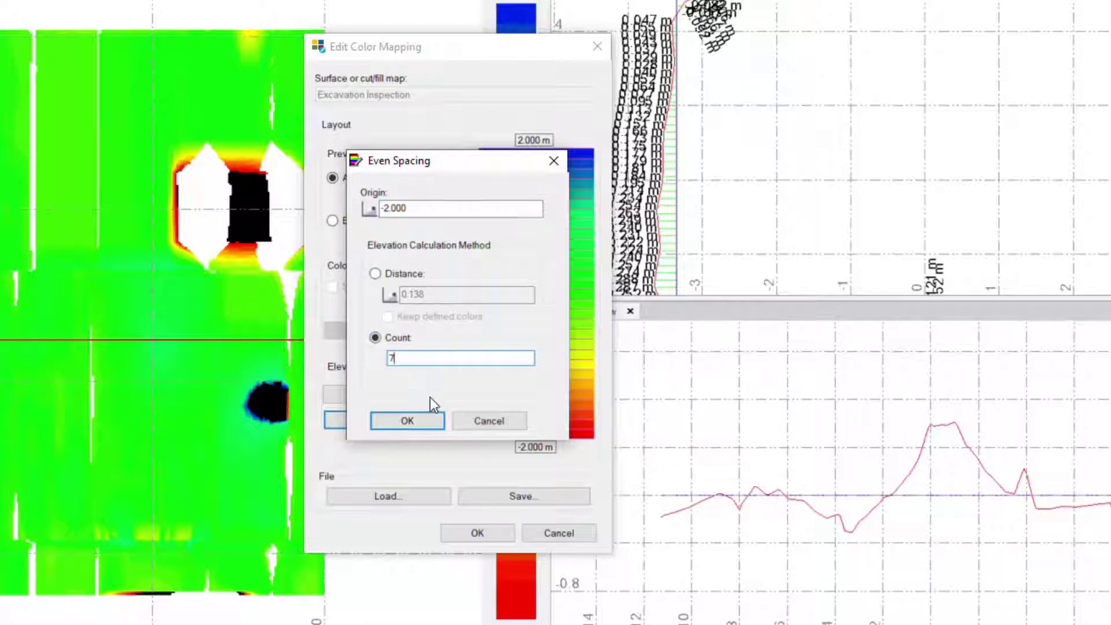
mouse_move(414, 405)
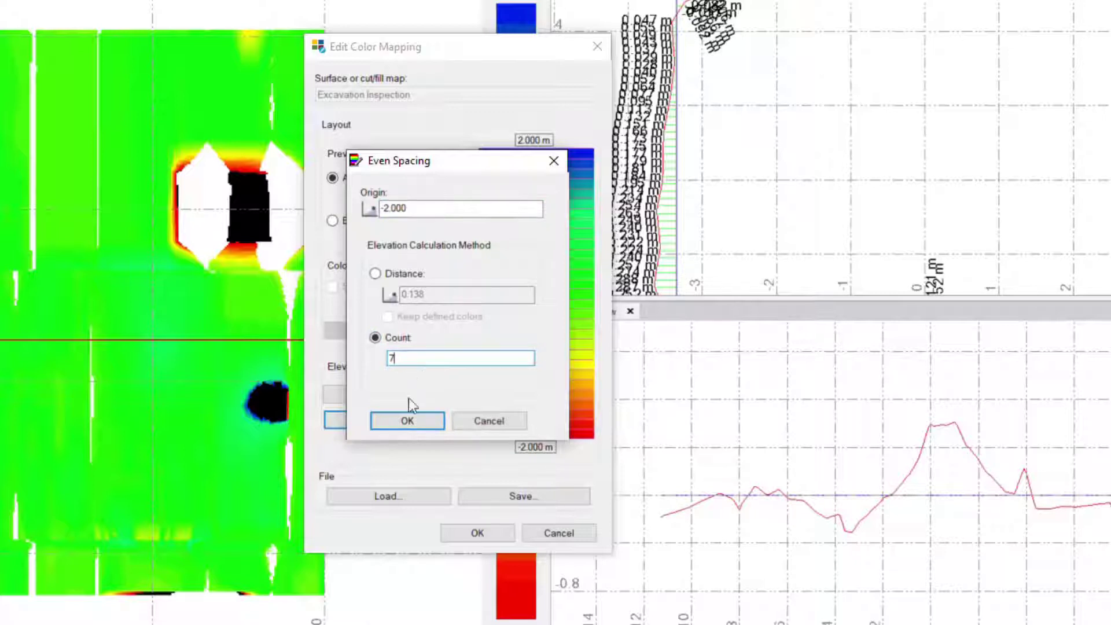
- Confirm seven even bands, recolour upper bands light cyan and blue, and apply
left_click(407, 421)
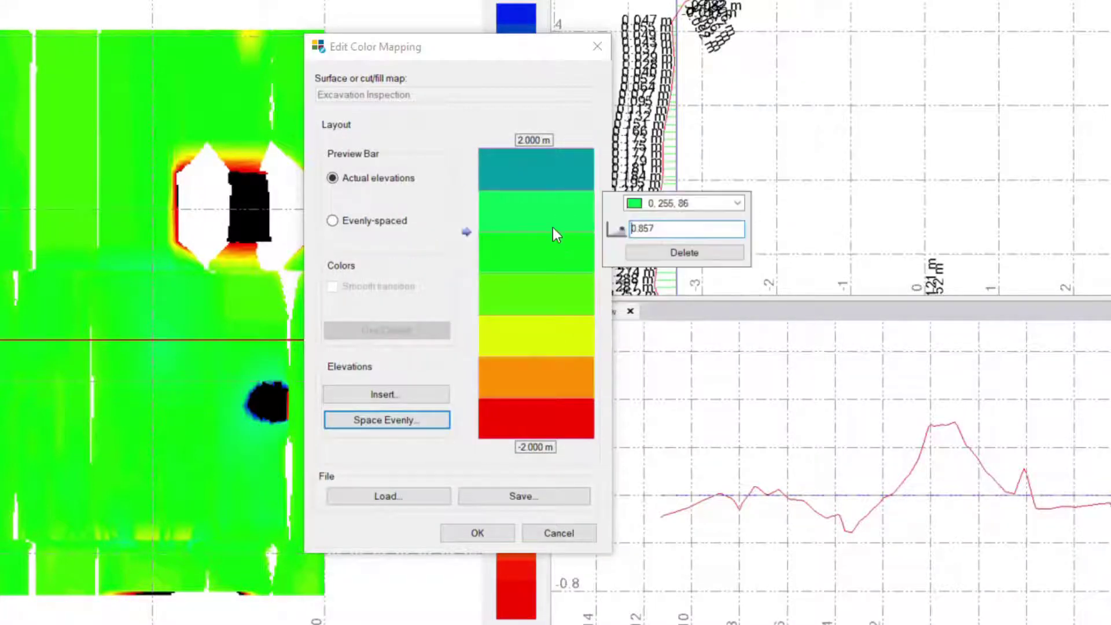
left_click(537, 183)
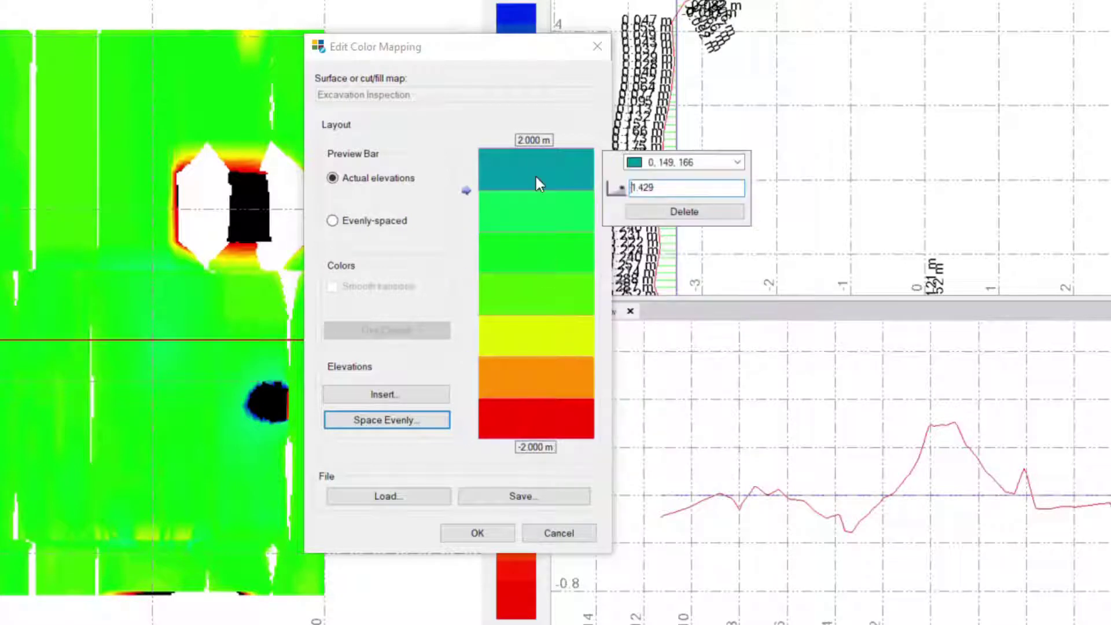
left_click(537, 223)
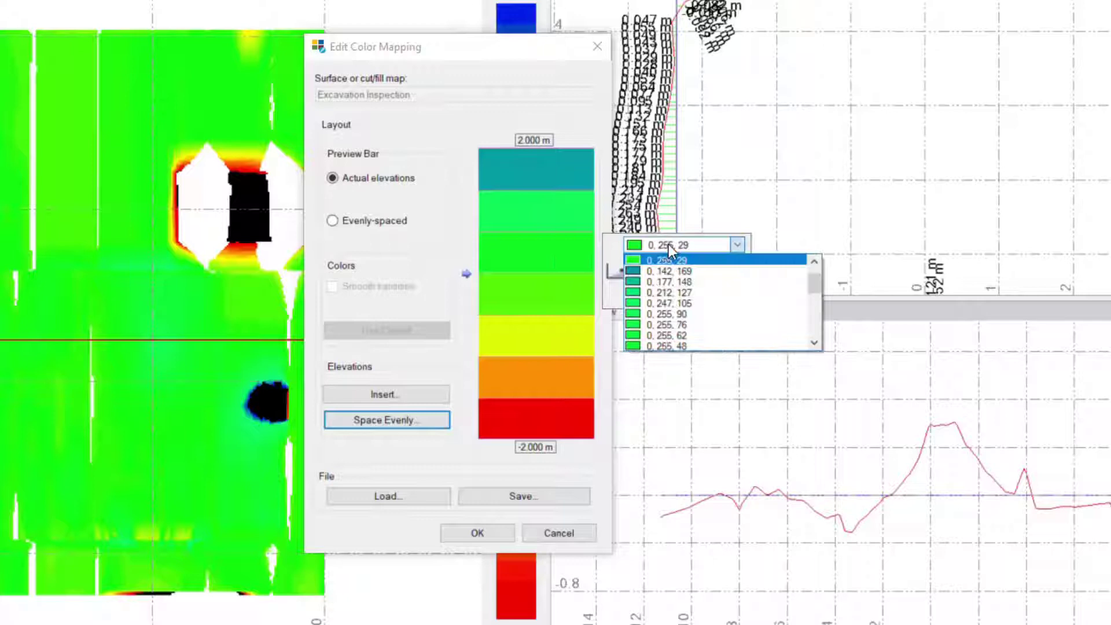
left_click(669, 271)
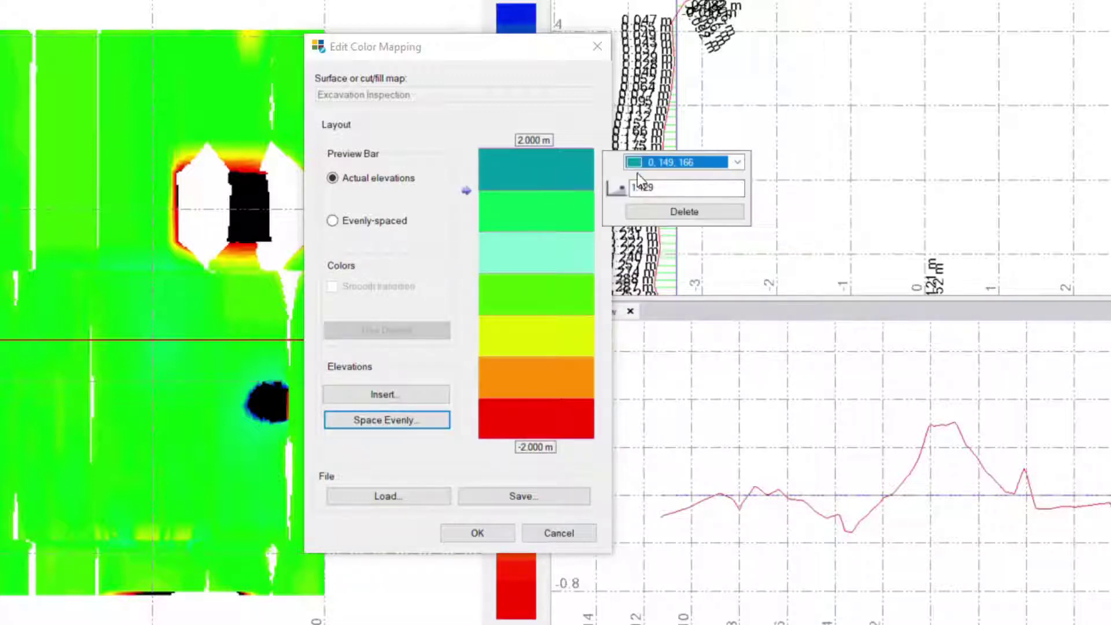
left_click(736, 161)
type("2.000")
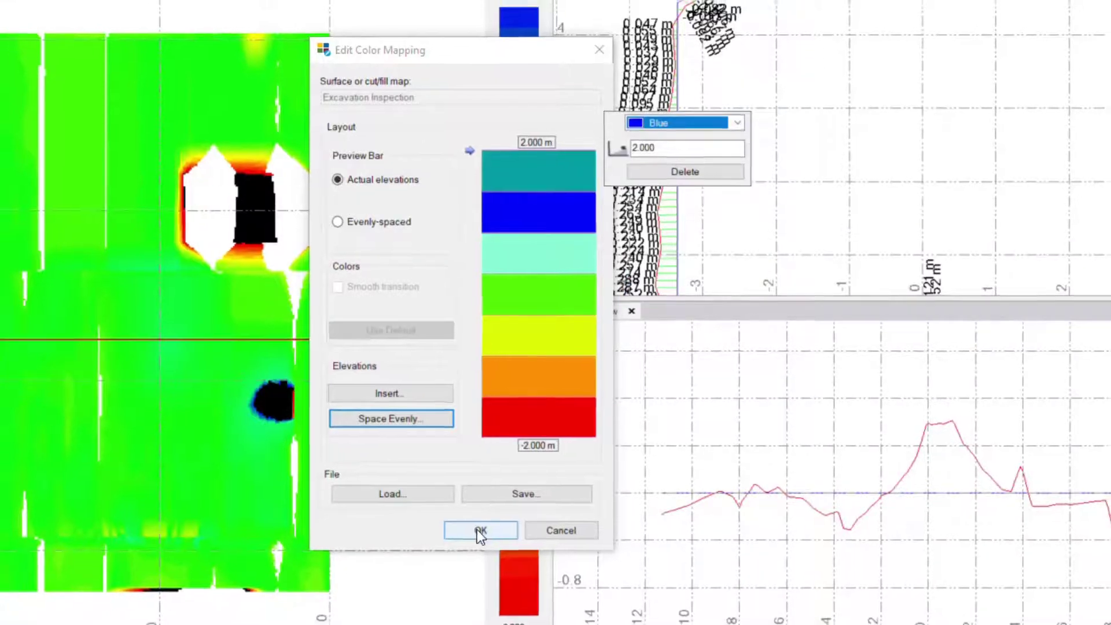
left_click(481, 530)
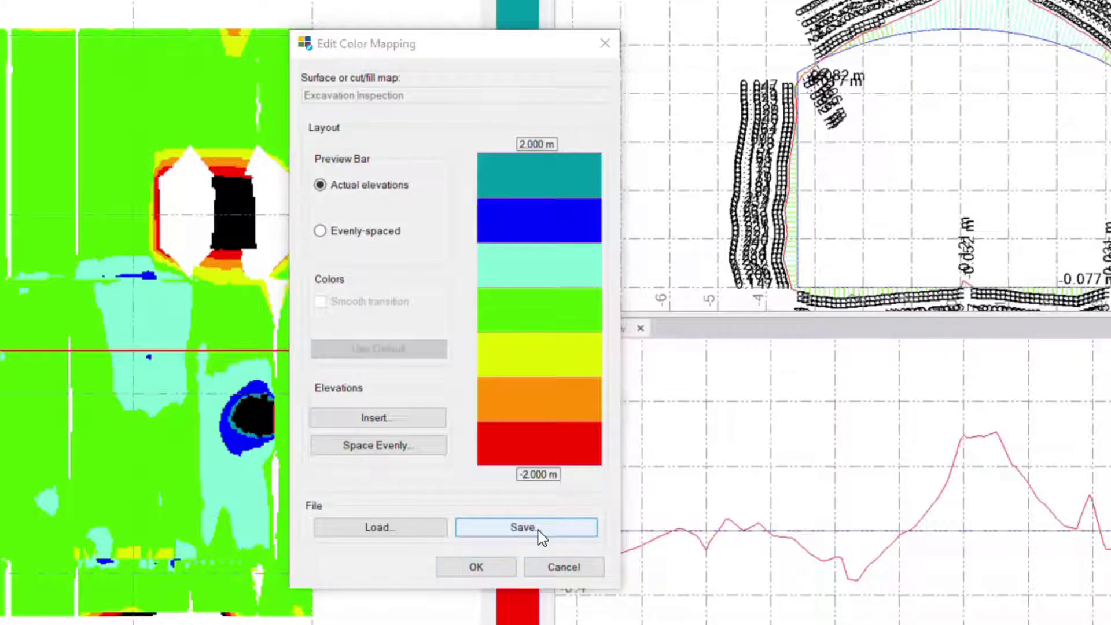
- Begin saving the colour map to a file, then cancel the save dialog
left_click(525, 527)
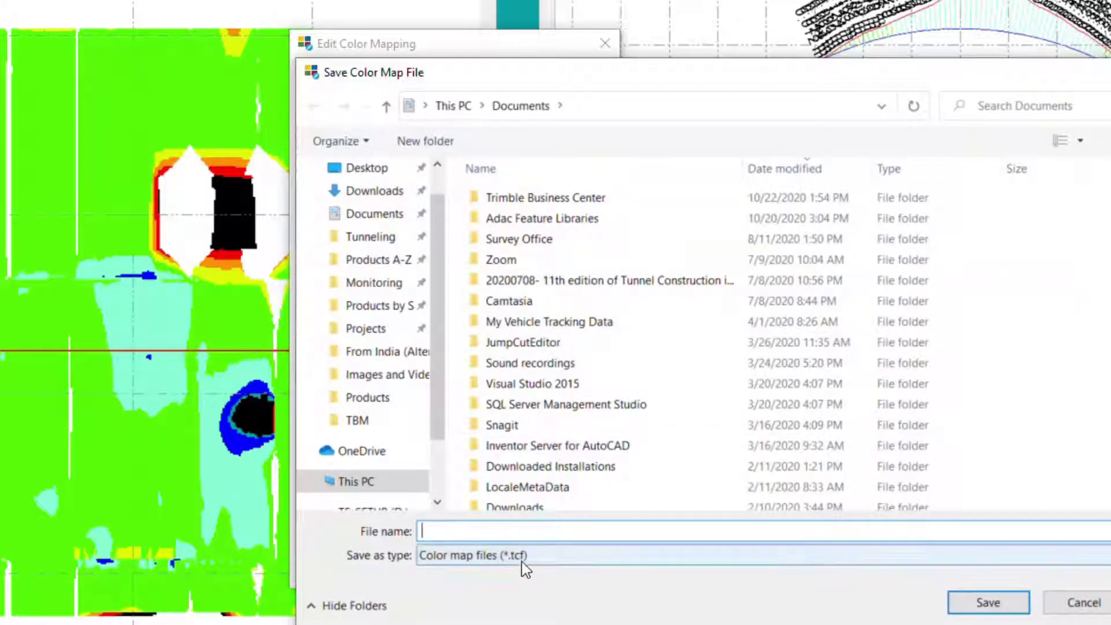
left_click(1082, 602)
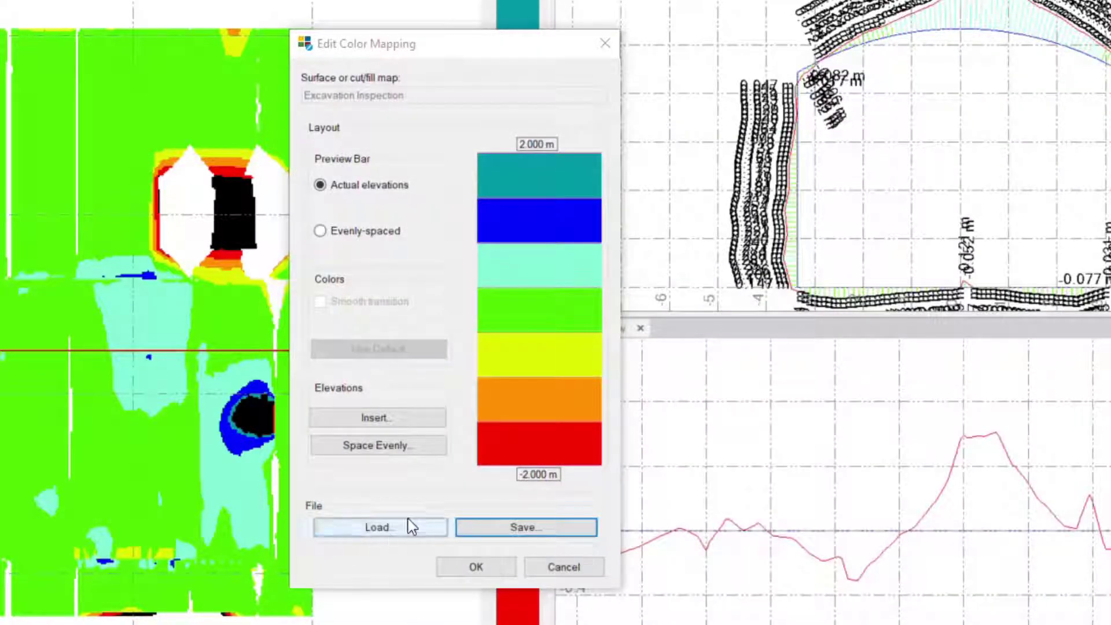
mouse_move(363, 552)
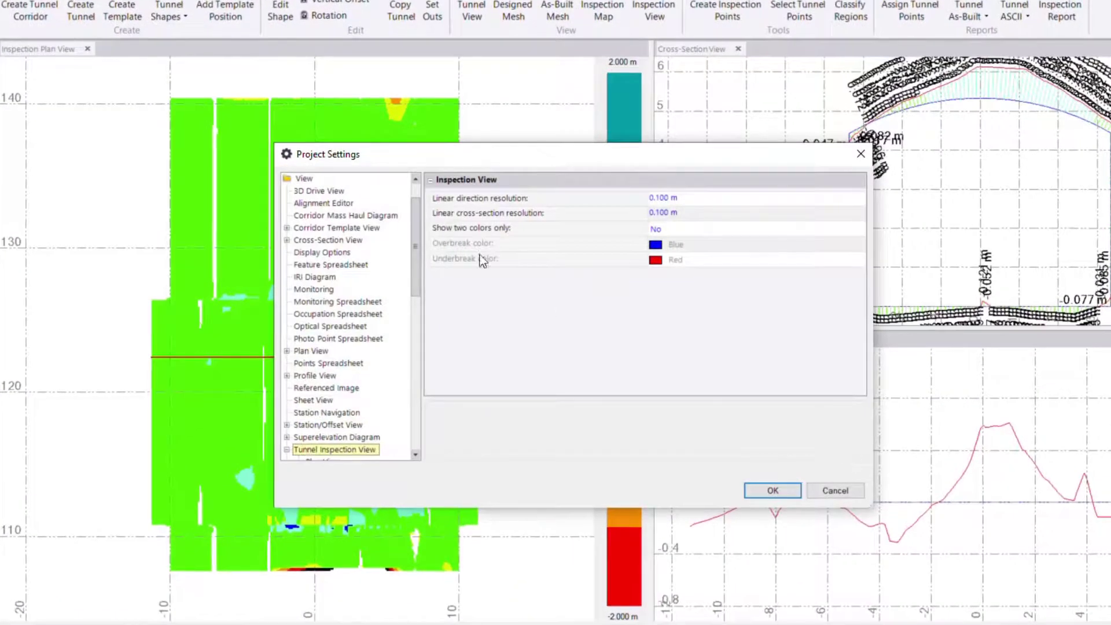
mouse_move(433, 325)
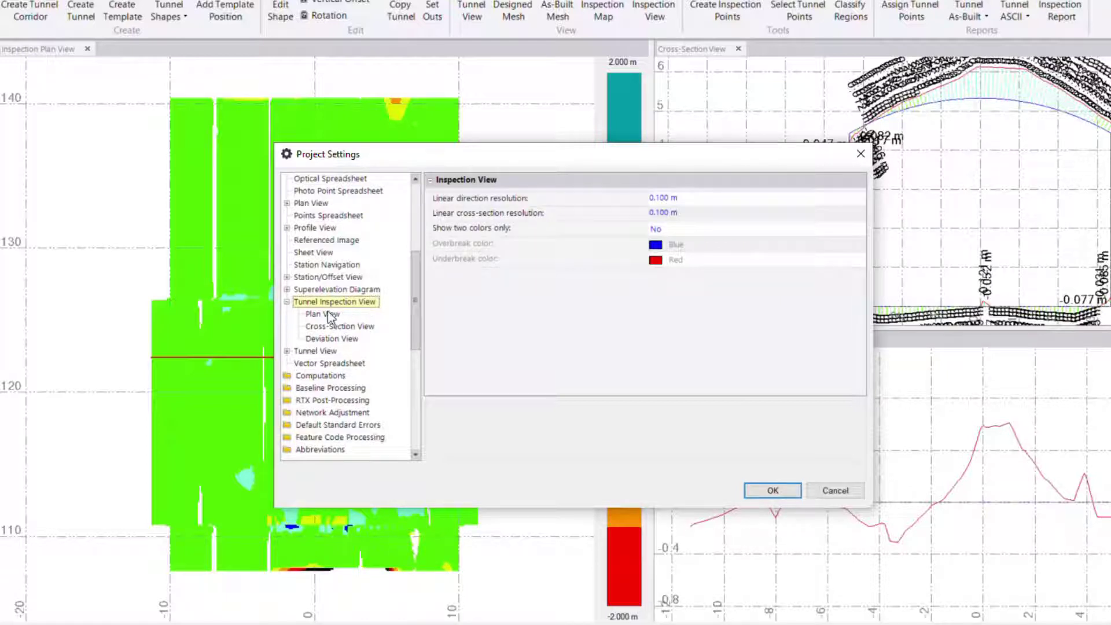
mouse_move(539, 335)
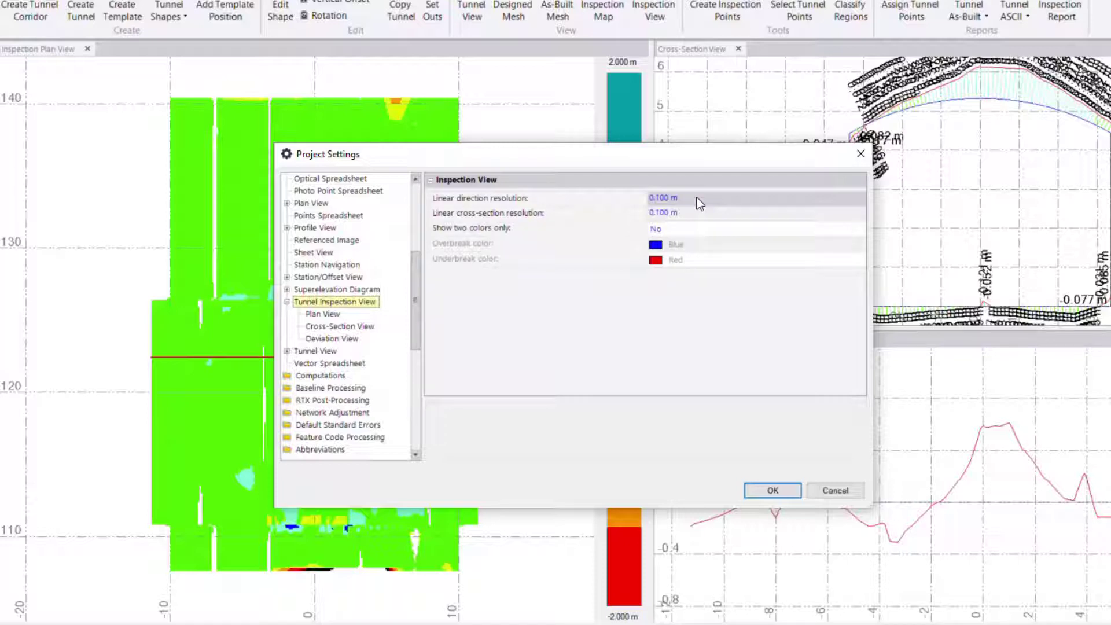
mouse_move(480, 203)
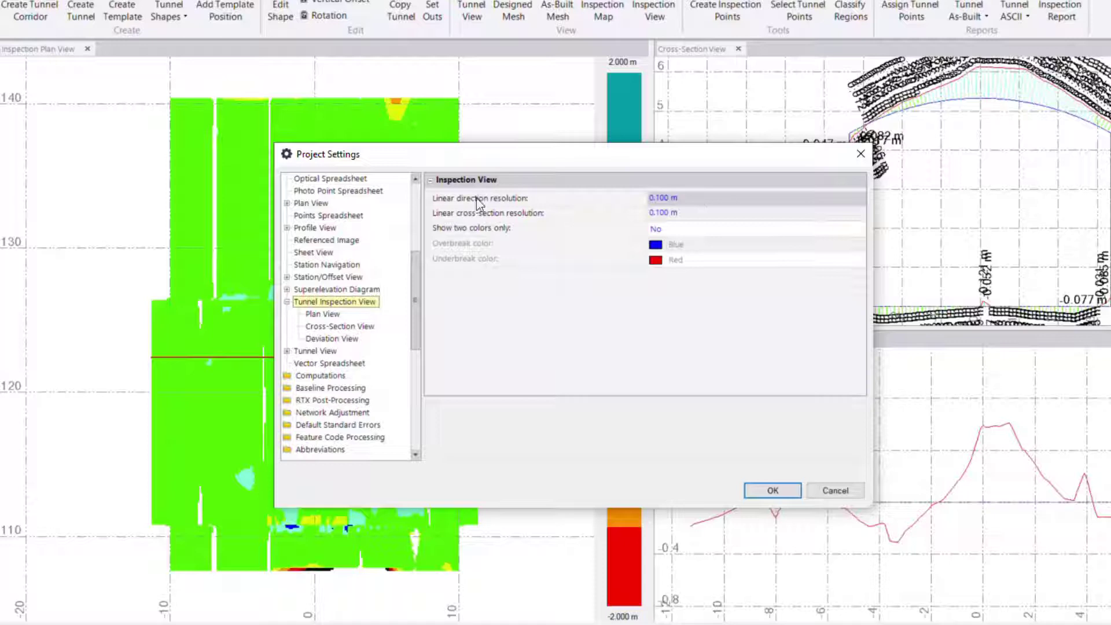
mouse_move(560, 210)
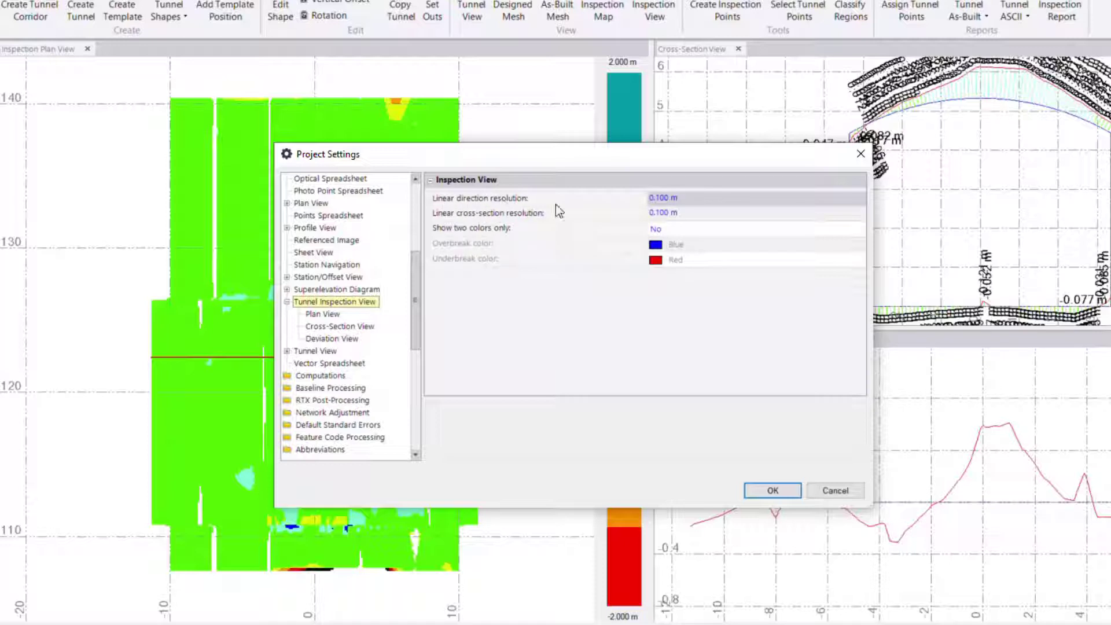
mouse_move(500, 202)
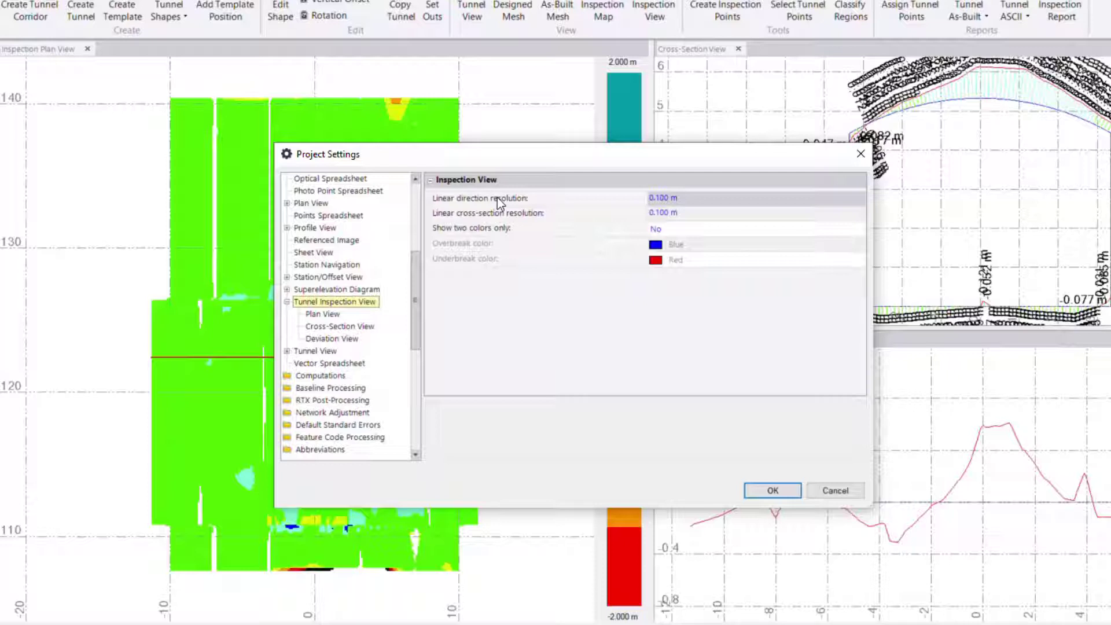
mouse_move(679, 205)
type("0.3")
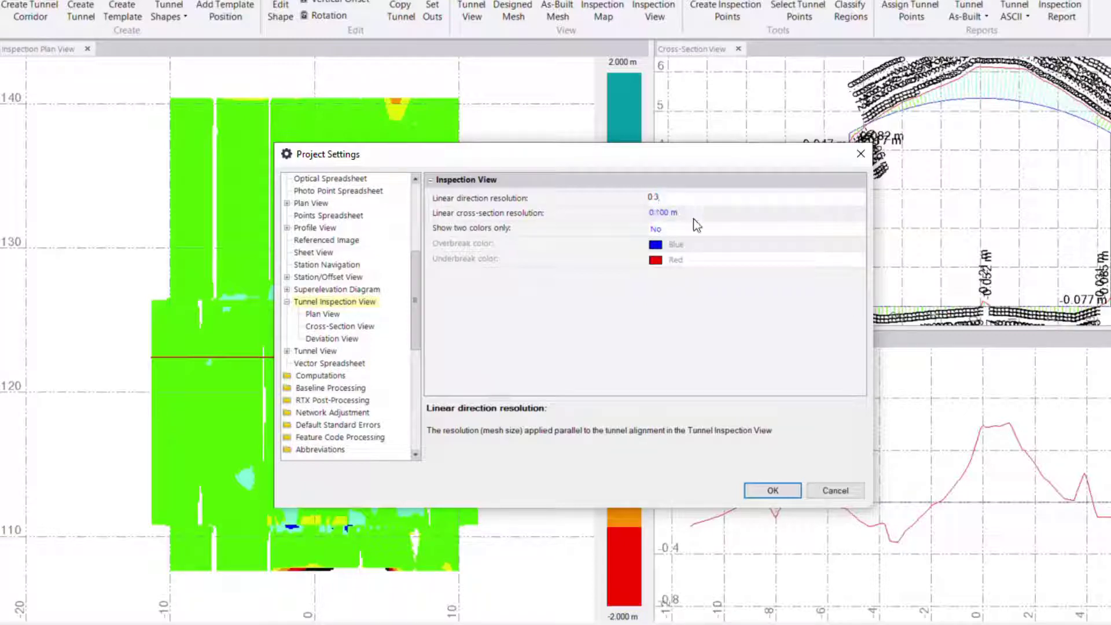
- Enter 0.3 m for the linear cross-section resolution and apply to recompute
left_click(663, 212)
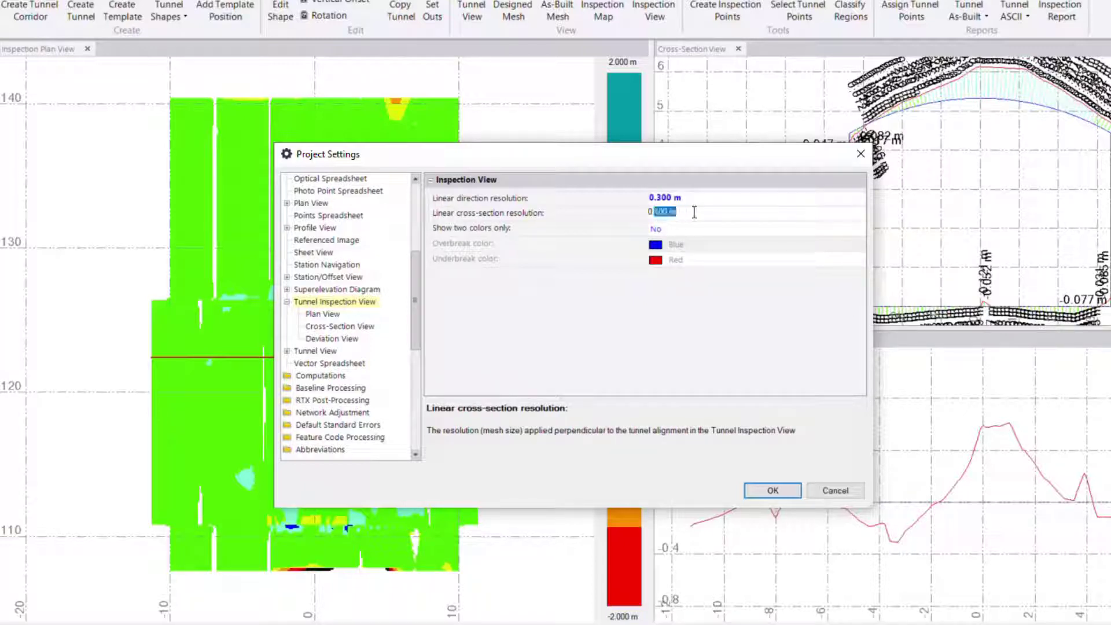
type("0.3")
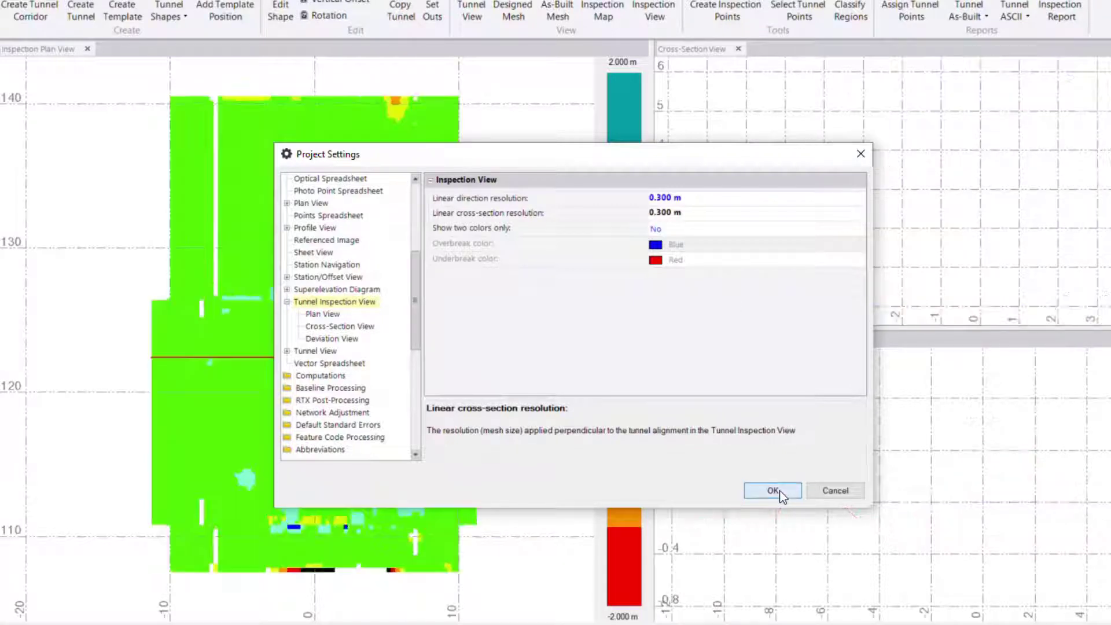
left_click(771, 490)
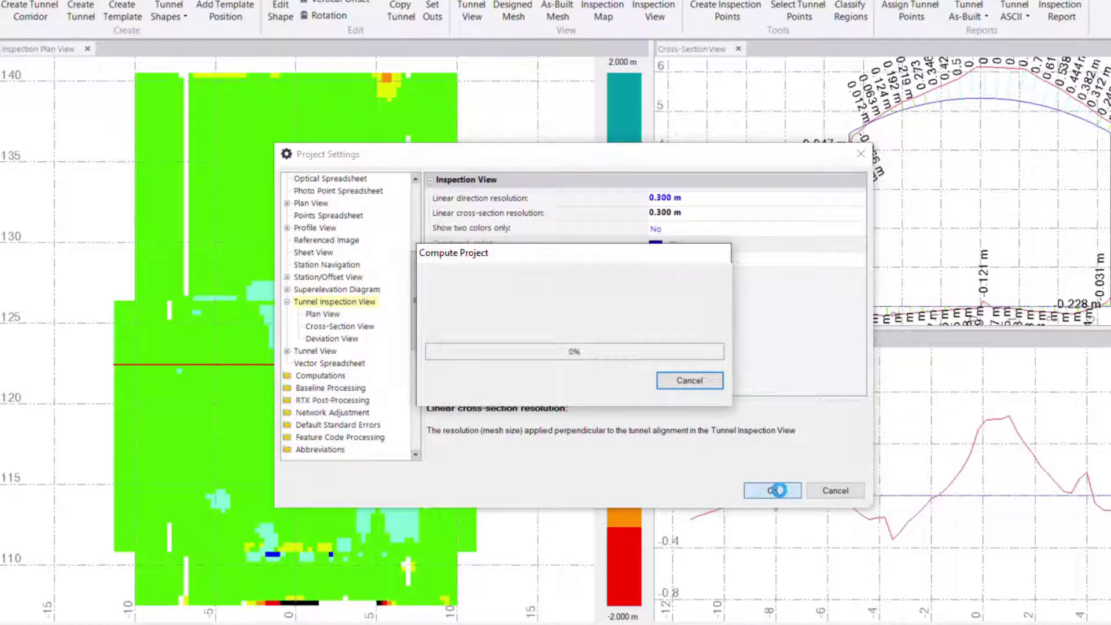
left_click(772, 490)
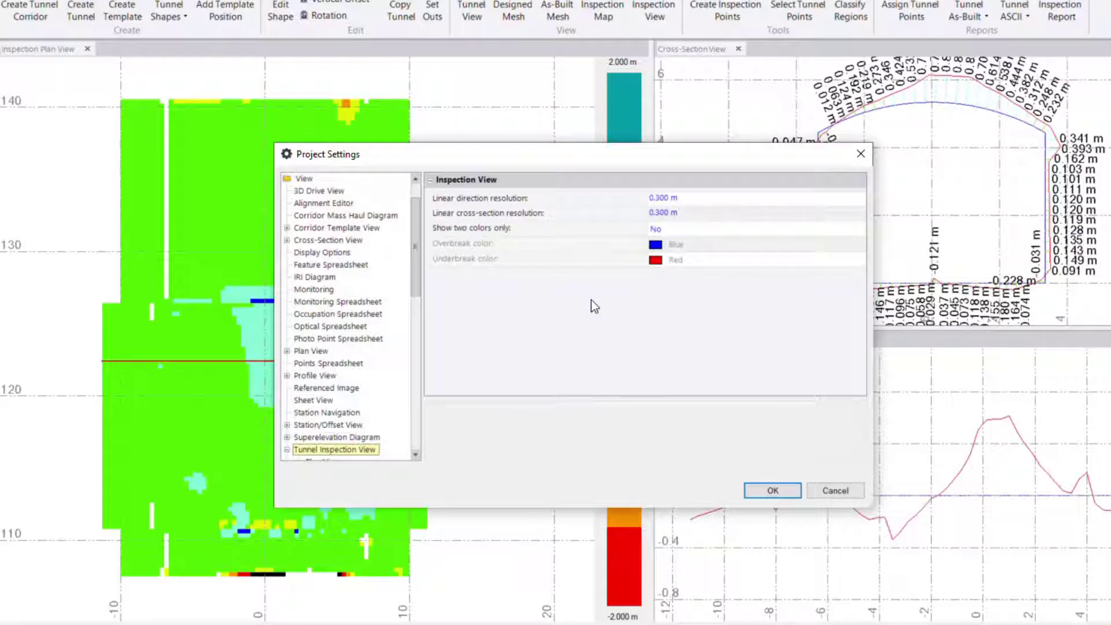
- Enable two-colour display with blue overbreak and red underbreak, and apply it
left_click(754, 228)
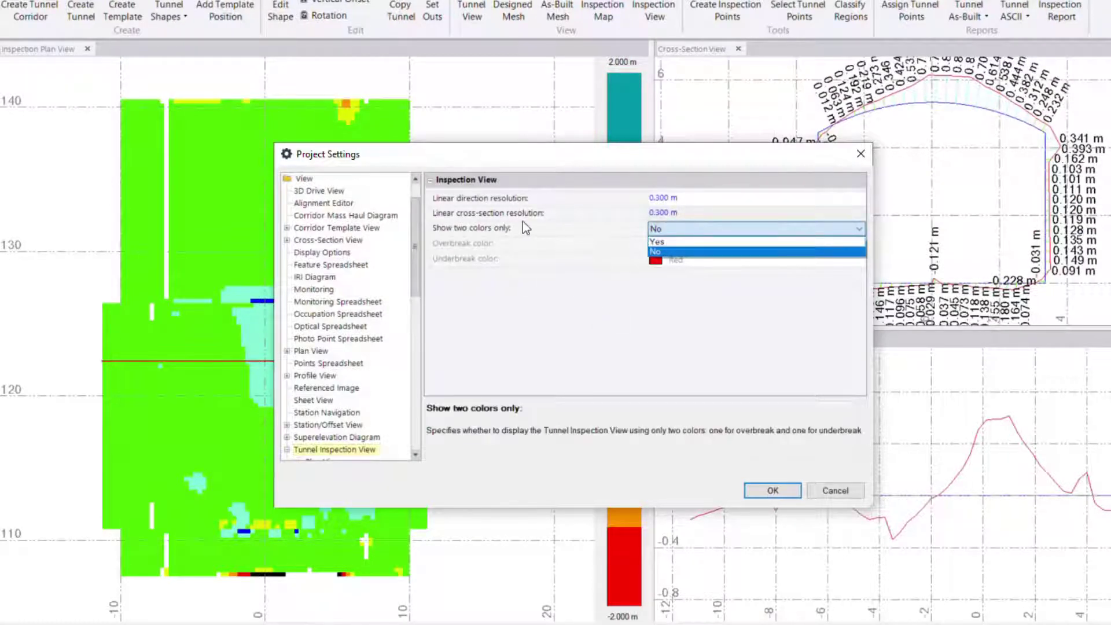
mouse_move(673, 242)
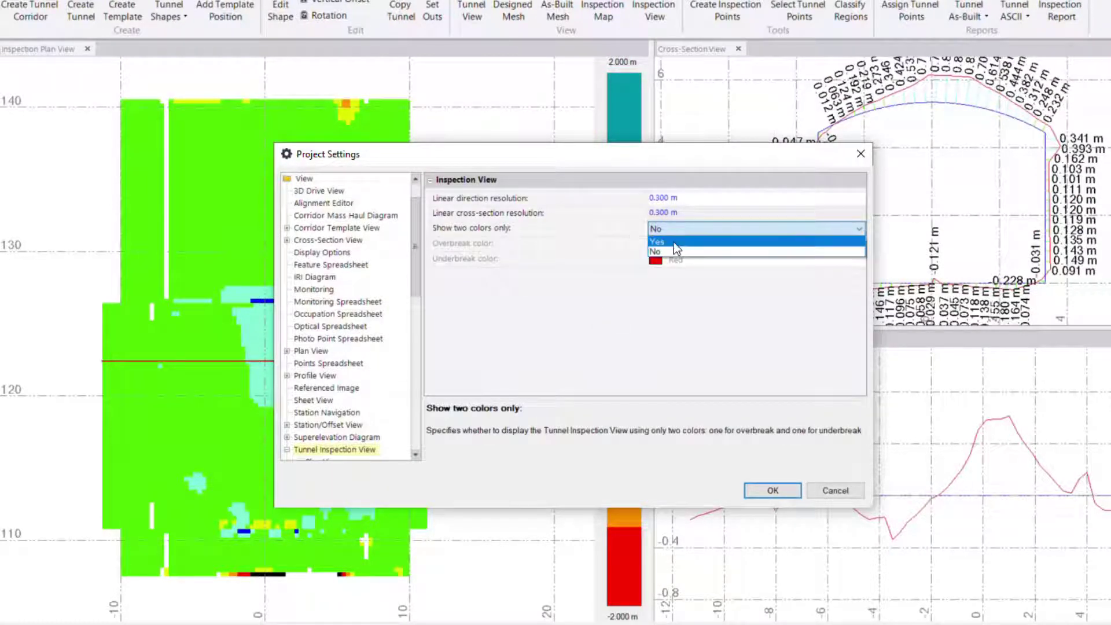
left_click(657, 241)
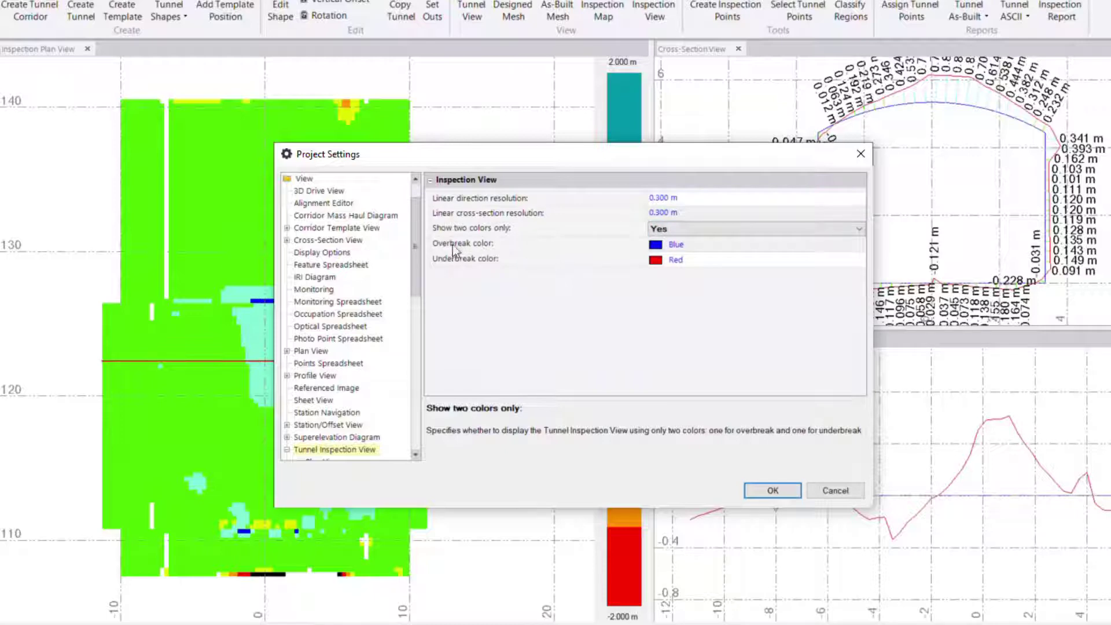
mouse_move(744, 416)
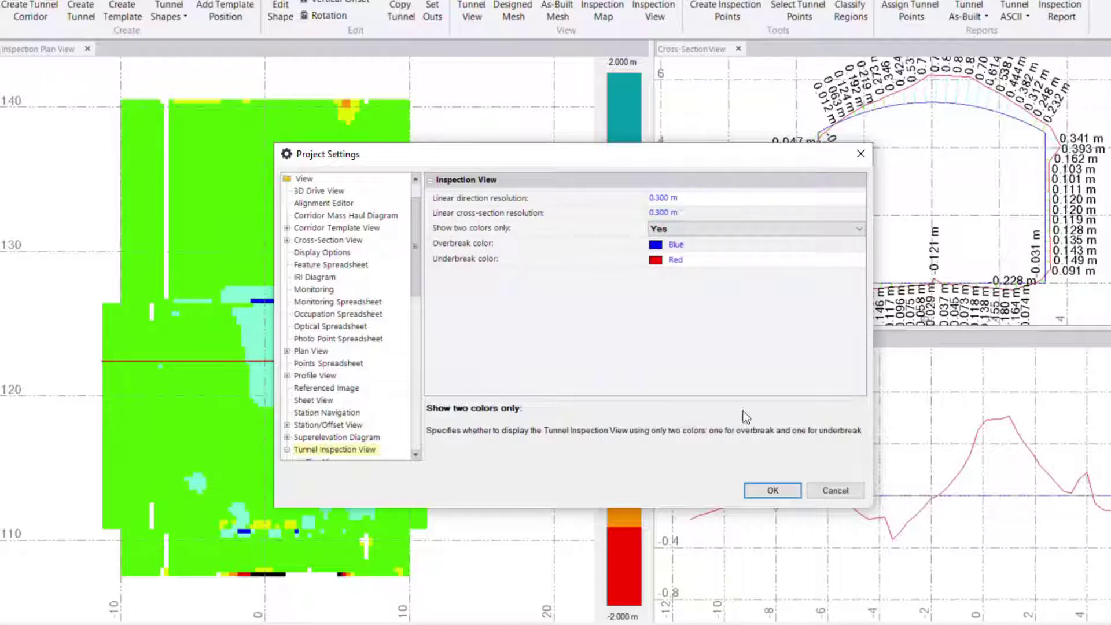
left_click(772, 490)
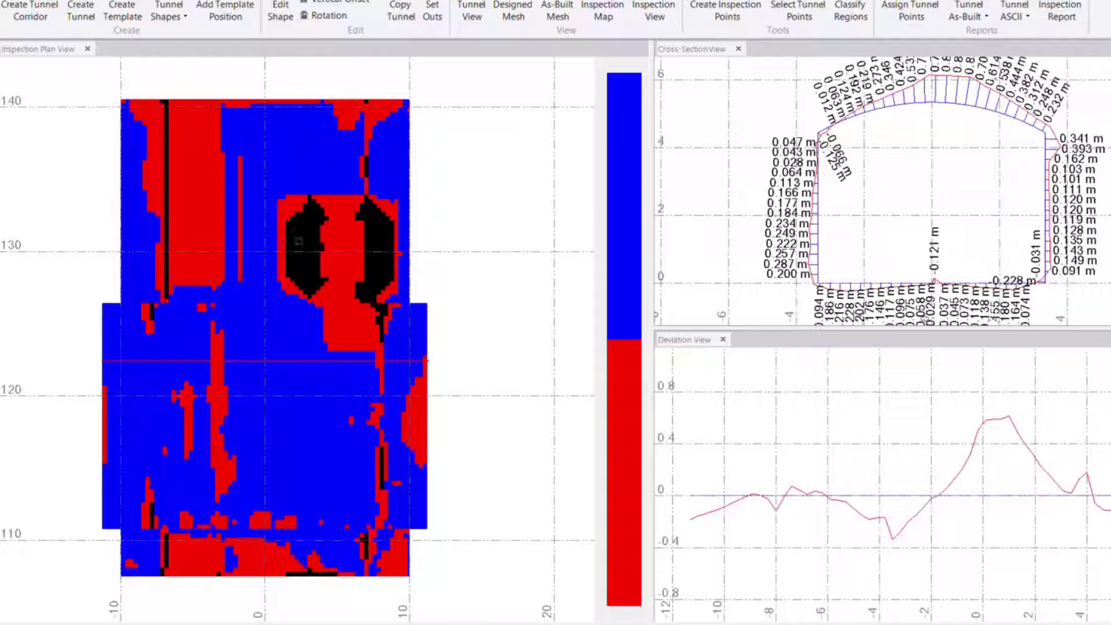
left_click(654, 15)
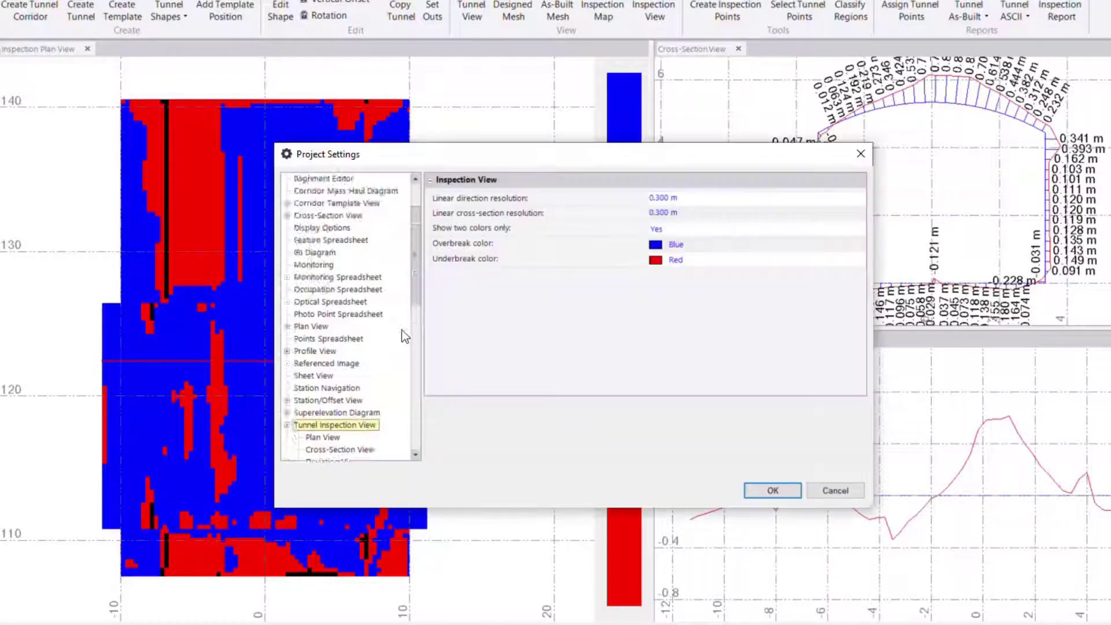
- Set the Cross-Section View comparison mesh line weight to 0.50 mm and apply
scroll("down", 3)
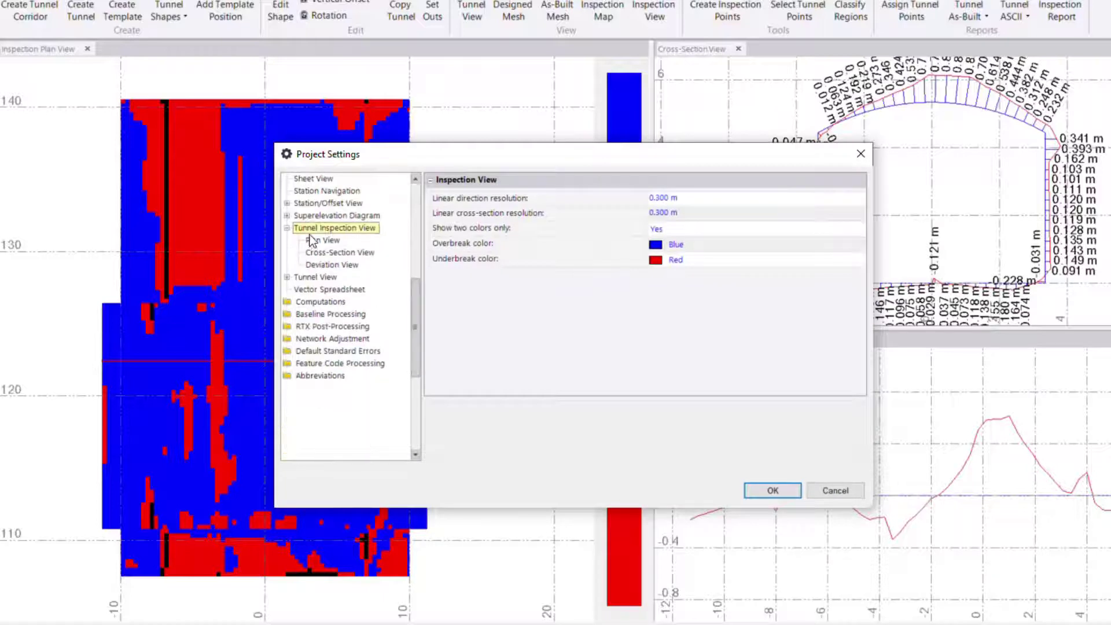
left_click(323, 240)
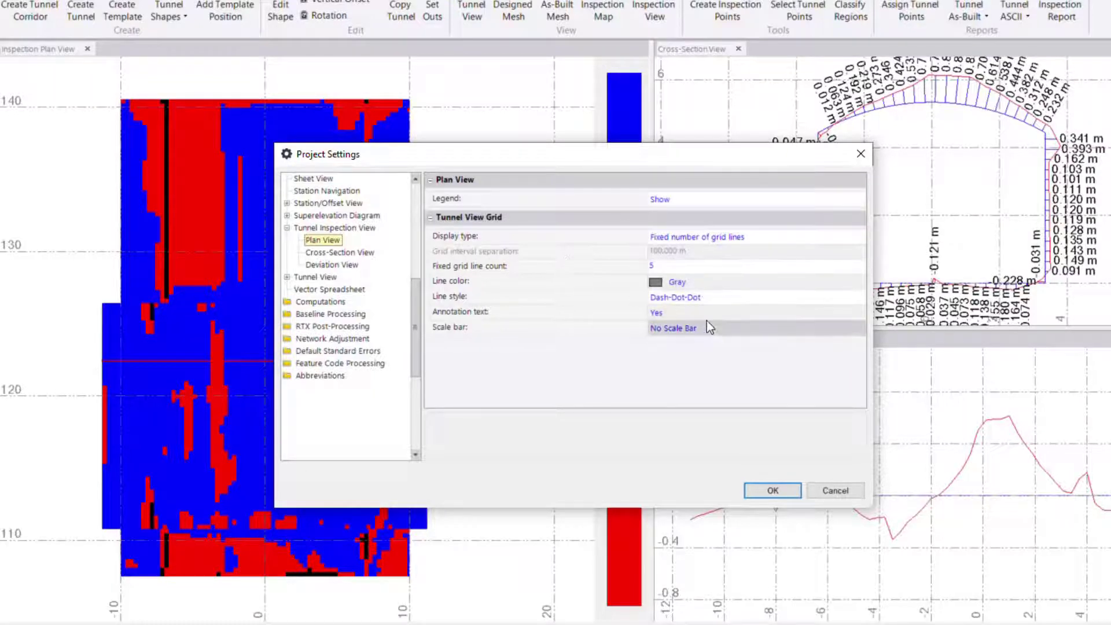
left_click(340, 252)
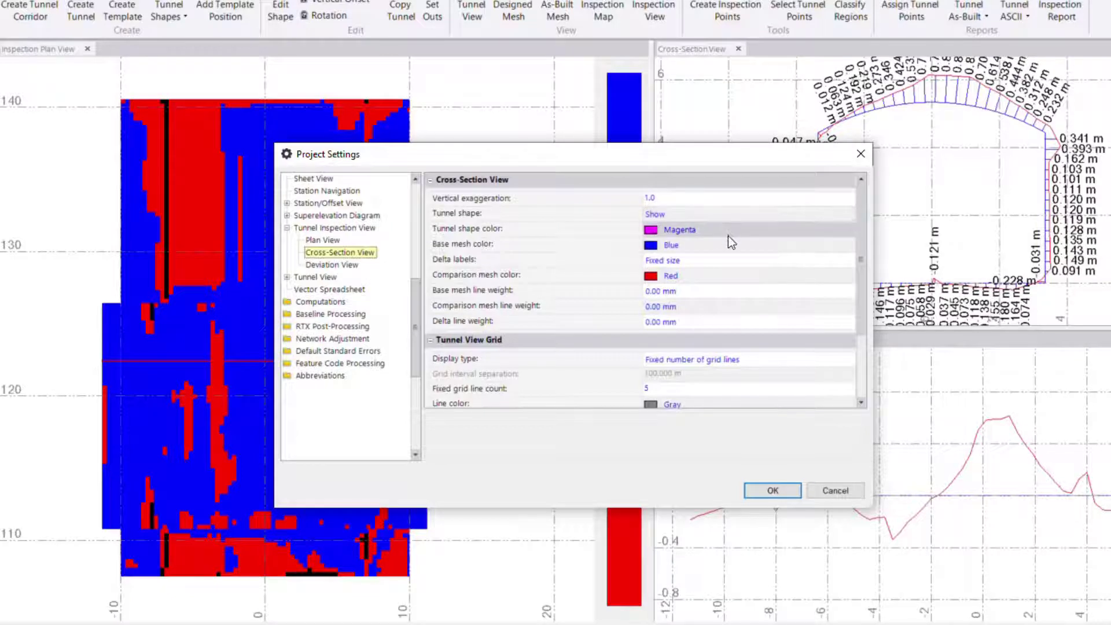
mouse_move(713, 316)
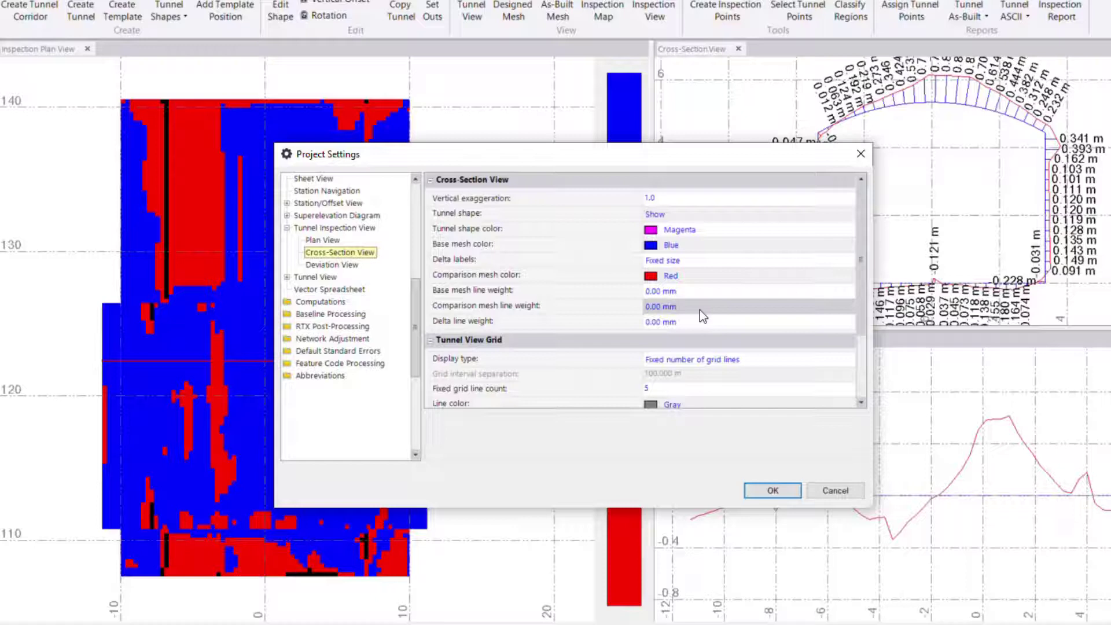
left_click(854, 306)
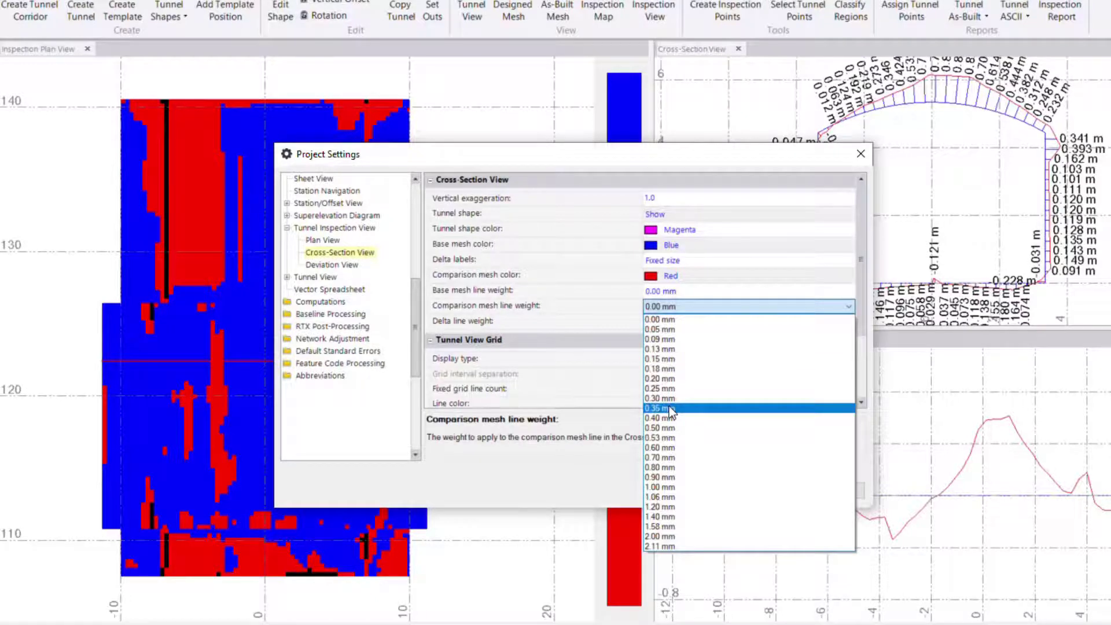
left_click(659, 427)
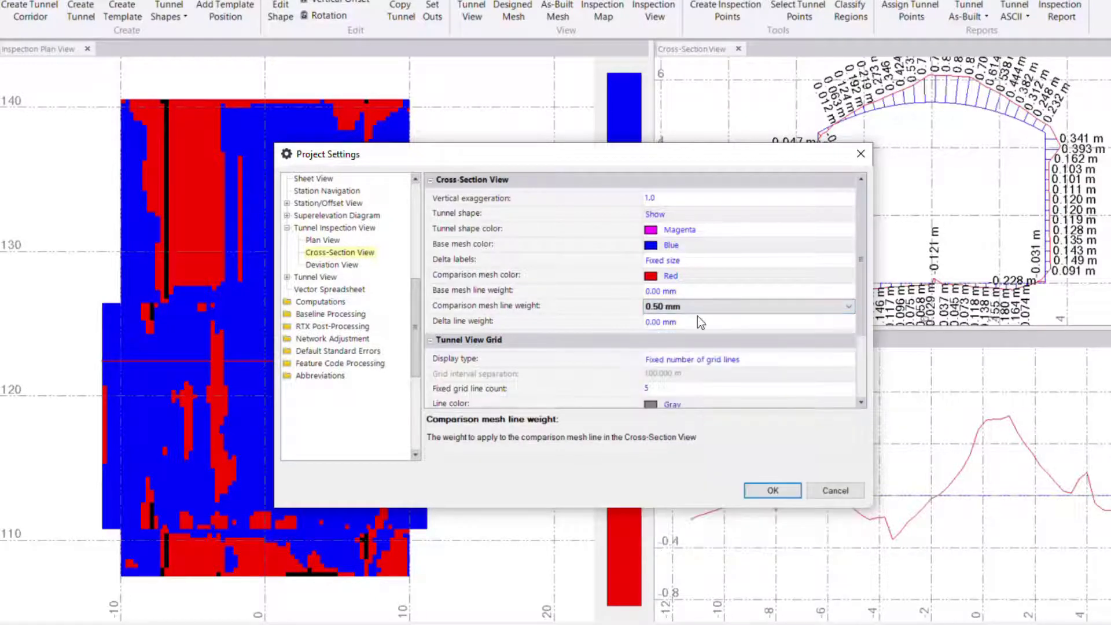
left_click(771, 491)
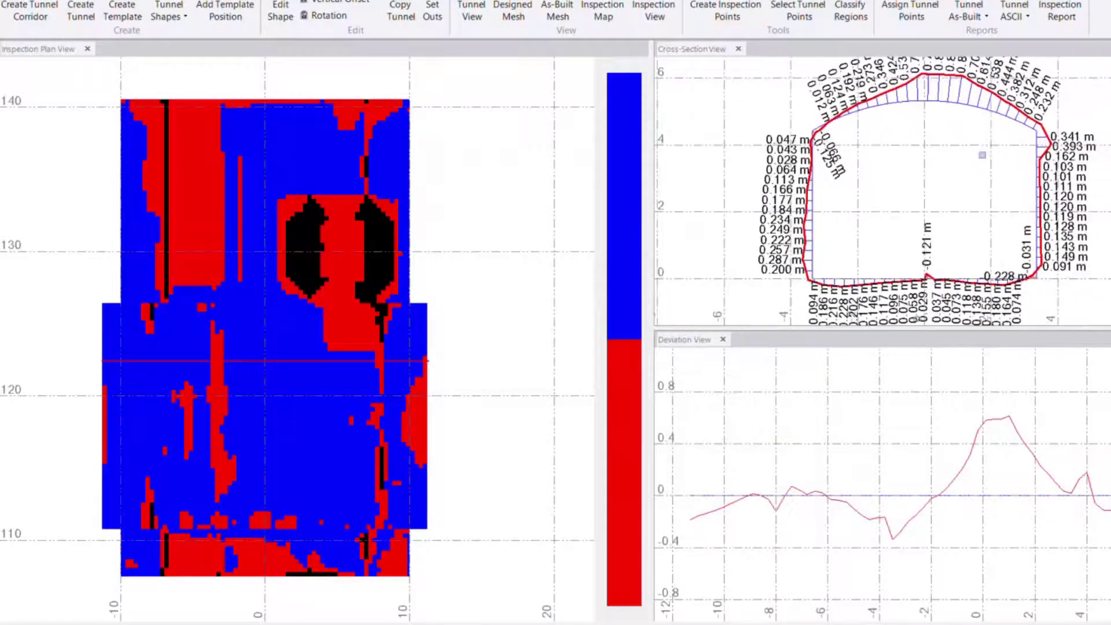
- Cancel the 'Example inspection' custom report and close the Tunnel Inspection View pane
left_click(922, 60)
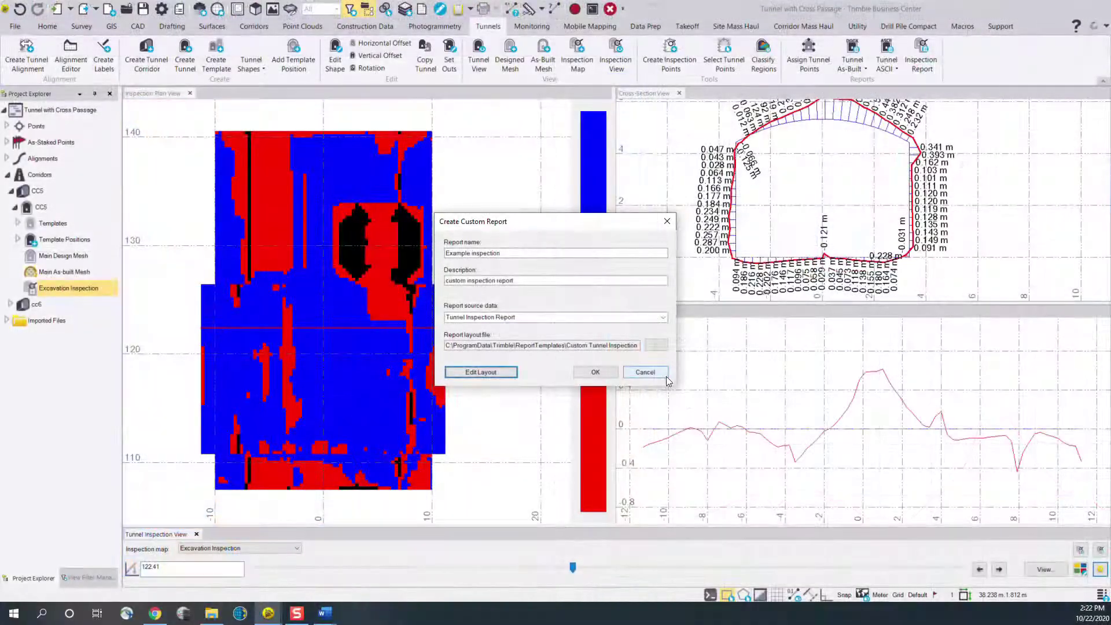
left_click(644, 372)
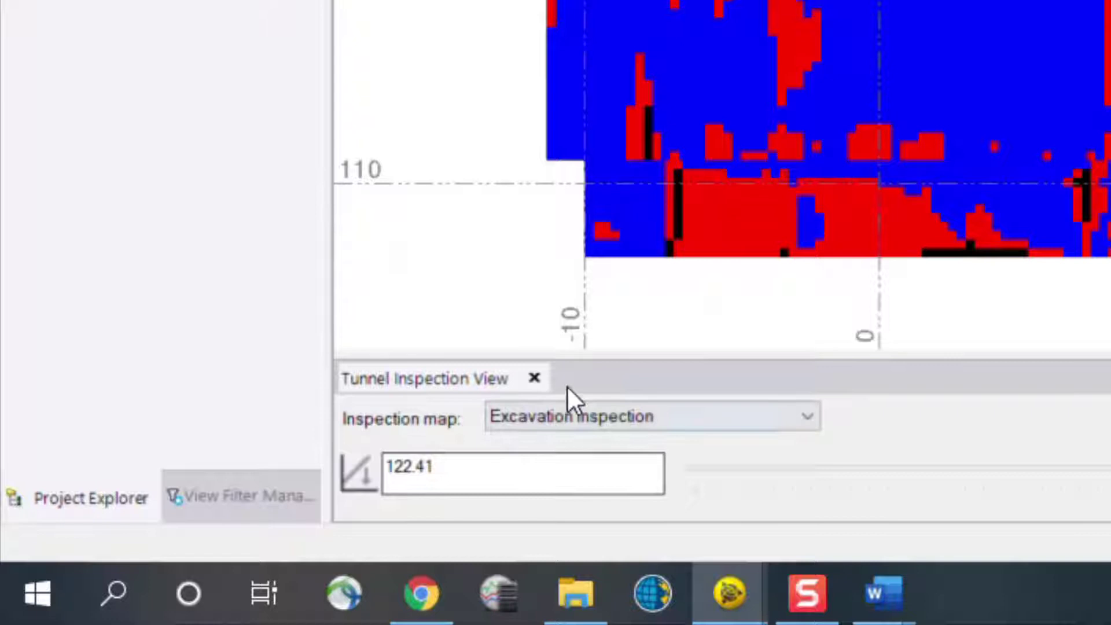
left_click(535, 376)
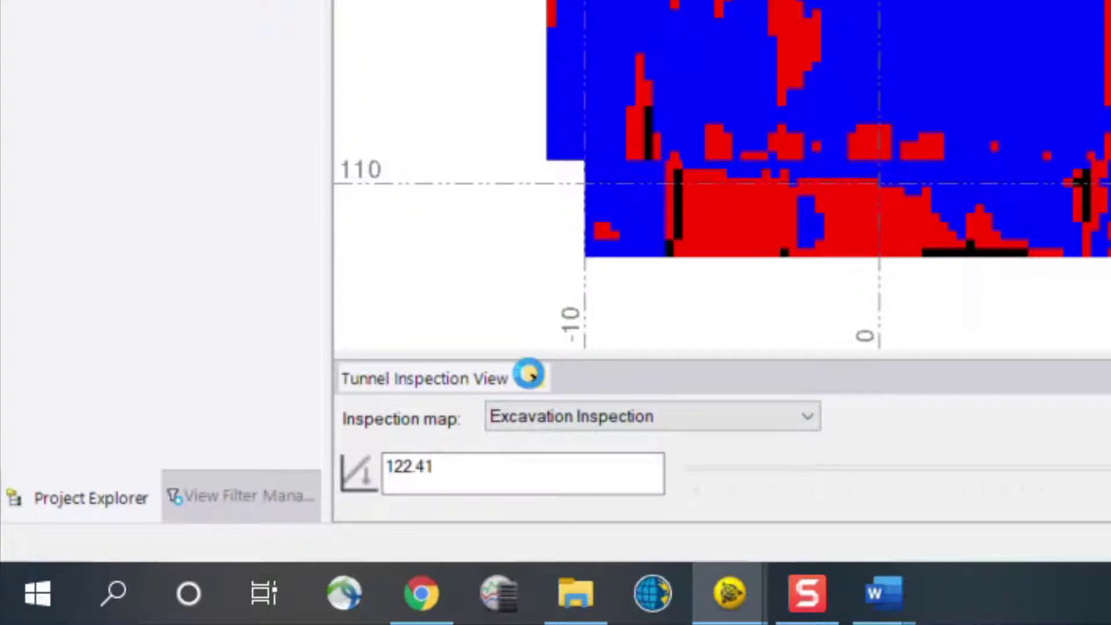